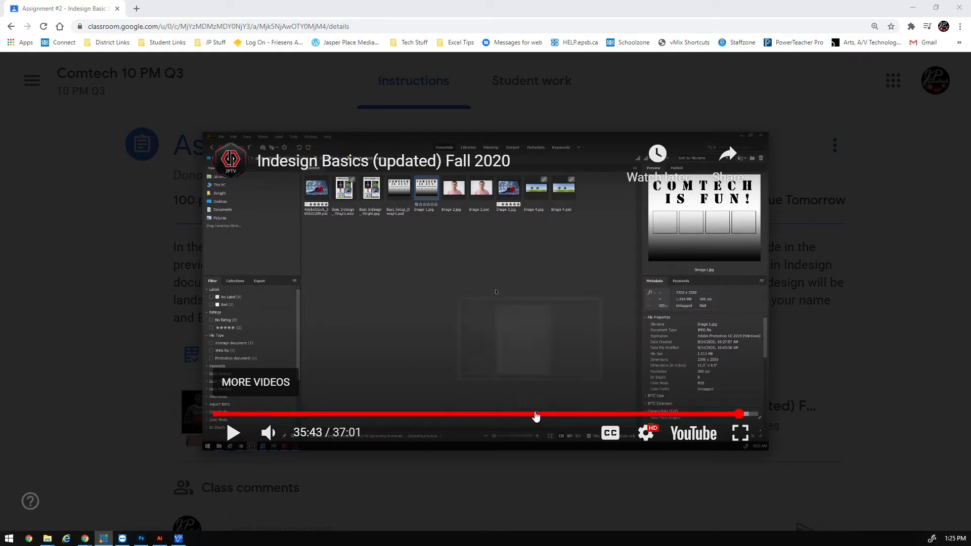
mouse_move(609, 414)
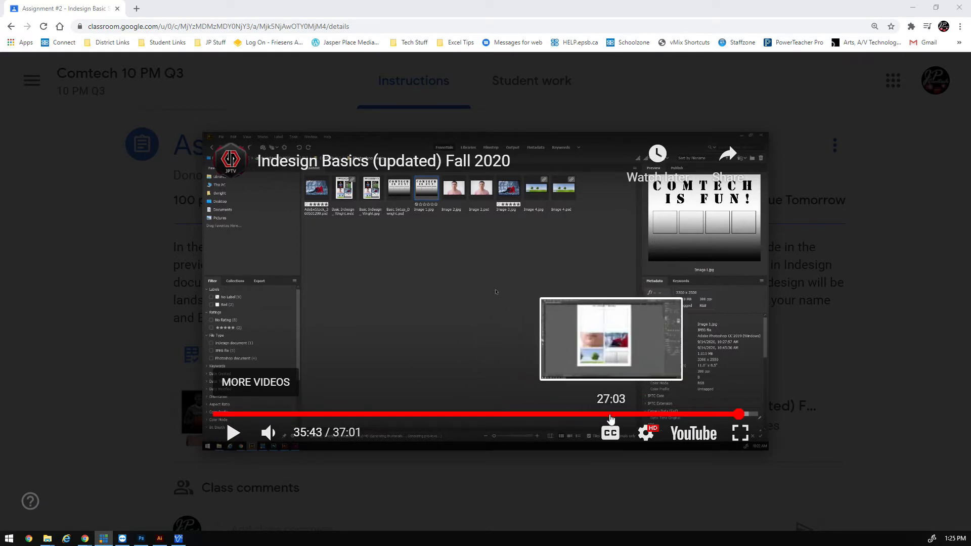
mouse_move(587, 414)
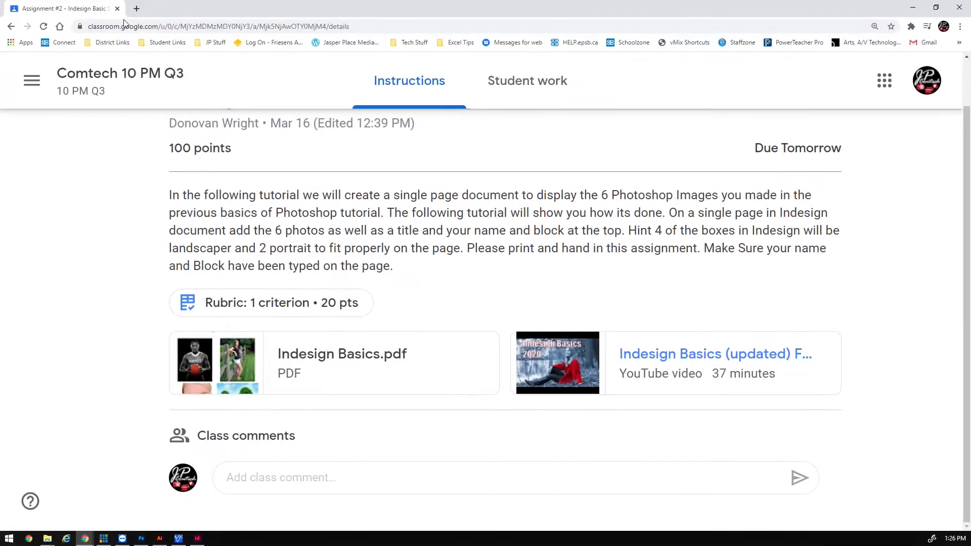
- Open the class menu and scroll to Assignment #1's student work in Google Classroom
left_click(31, 81)
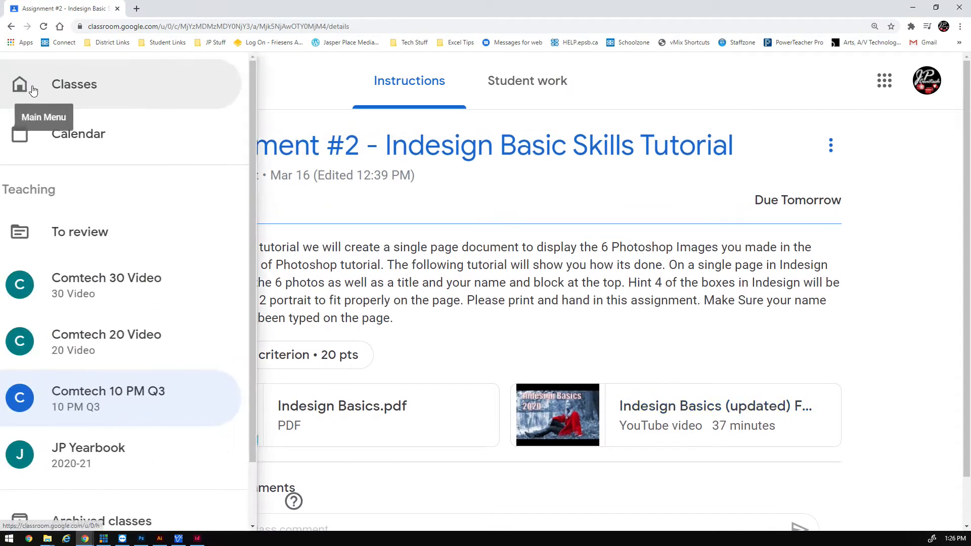
mouse_move(111, 398)
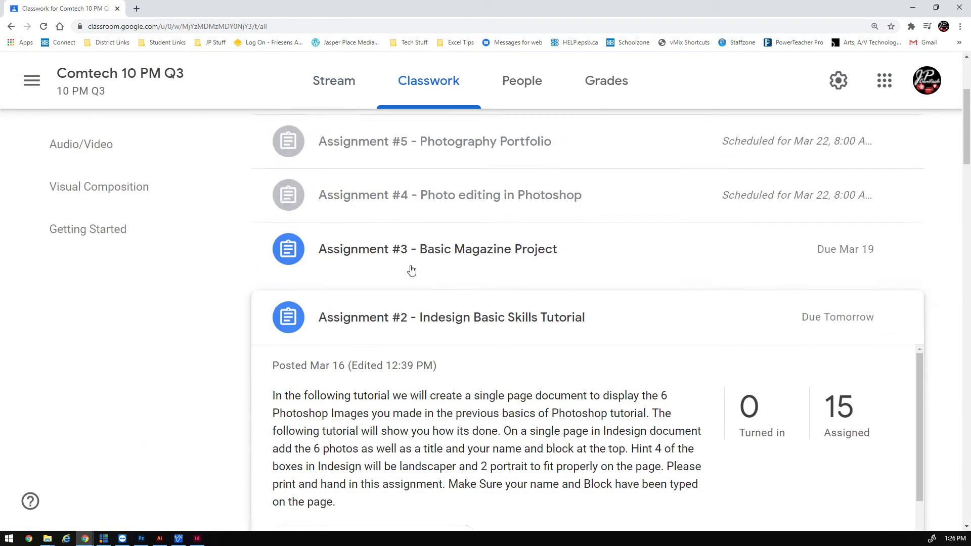
scroll("down", 3)
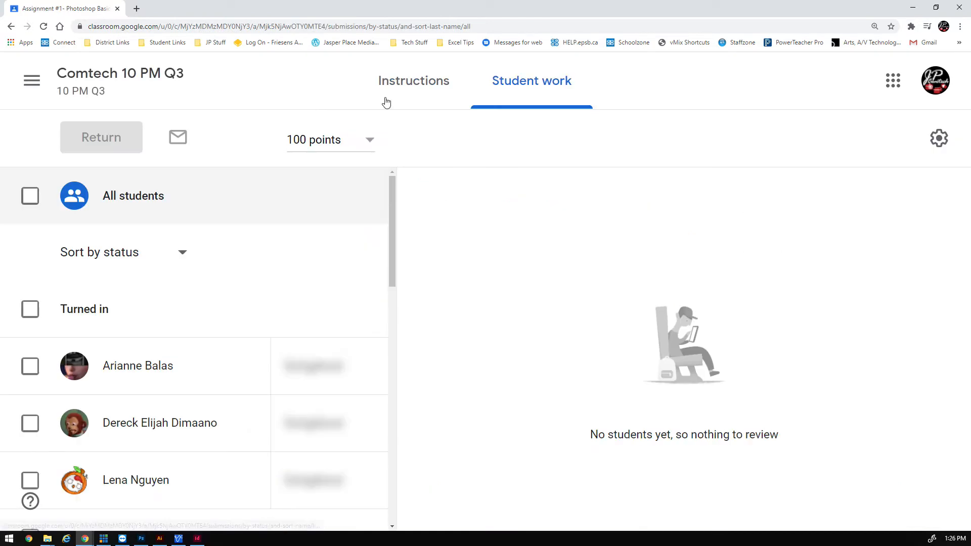
- Show Assignment #1's Instructions, listing the six required images and tutorial attachments
left_click(413, 80)
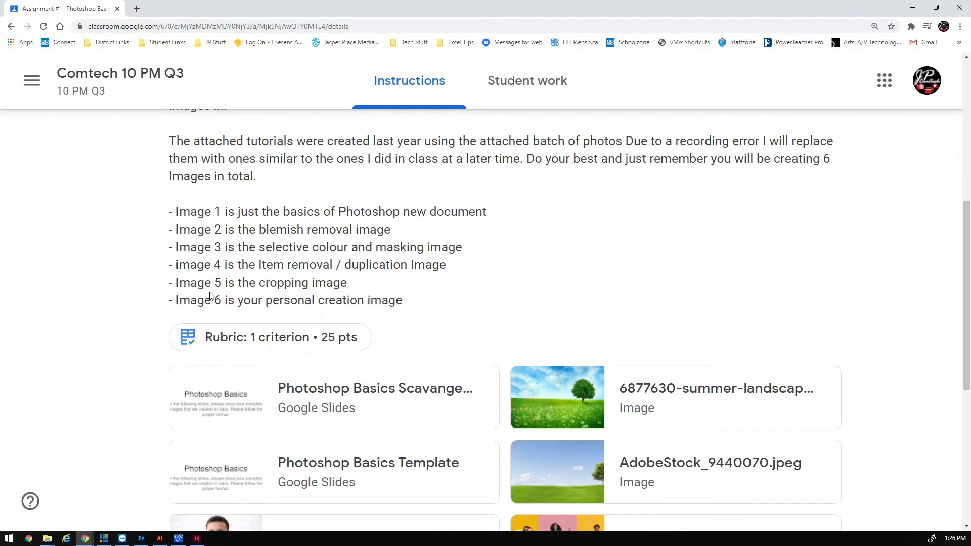
mouse_move(188, 295)
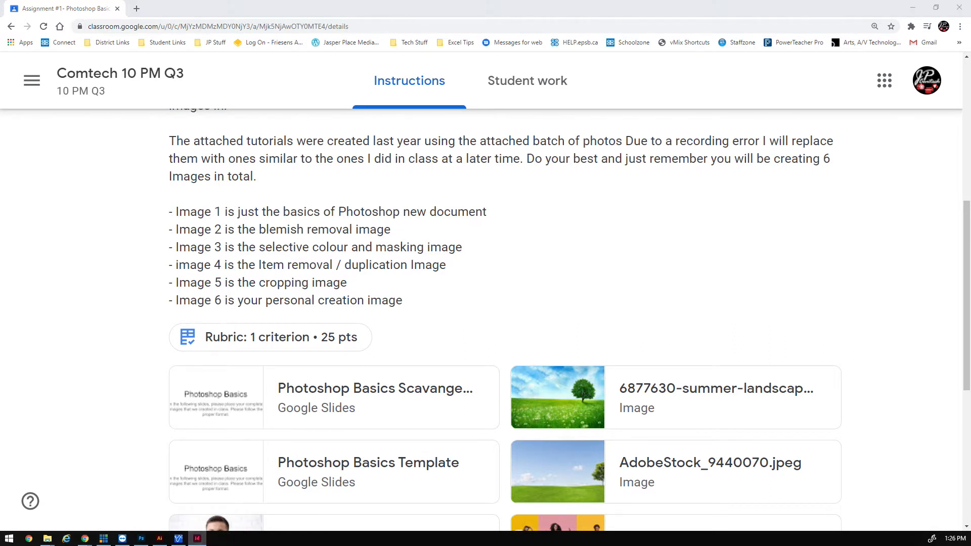
mouse_move(77, 231)
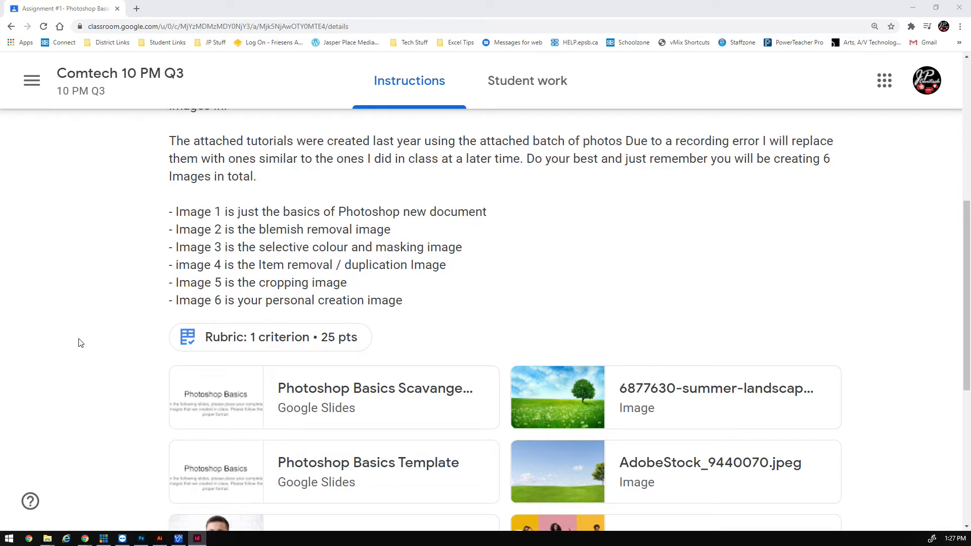
mouse_move(75, 341)
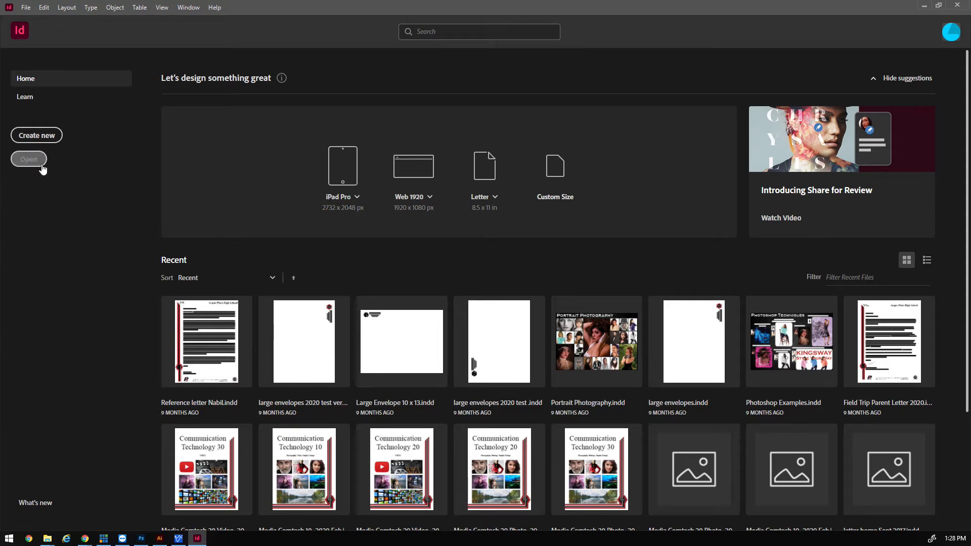
left_click(29, 159)
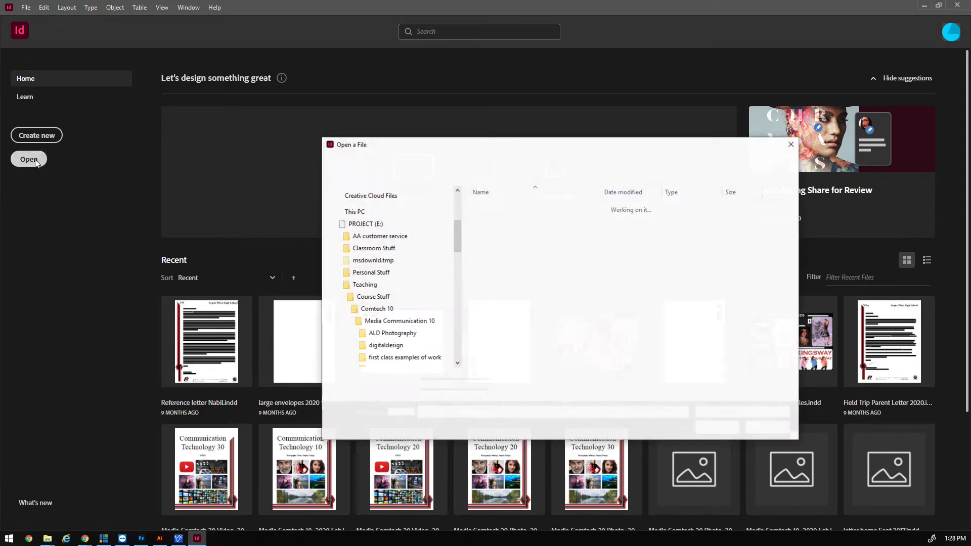
left_click(394, 325)
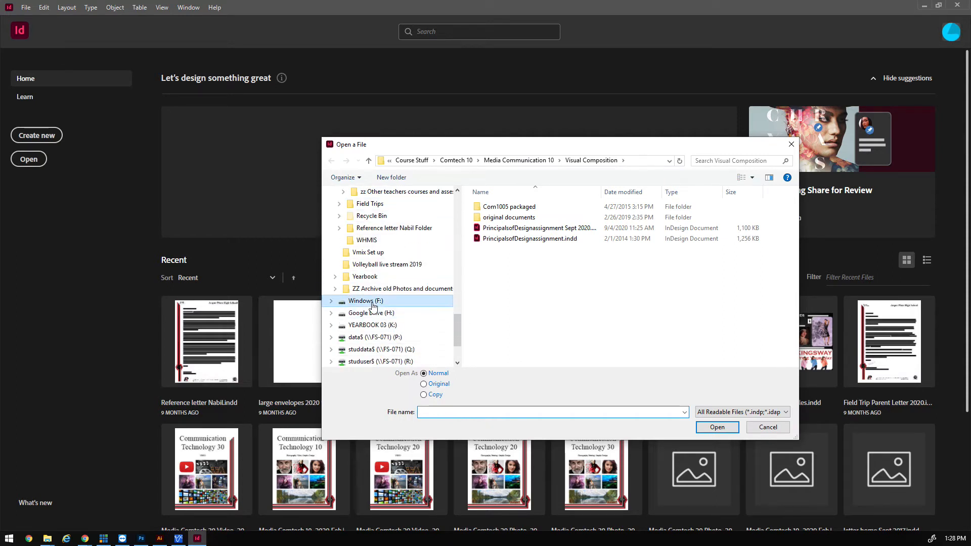
left_click(365, 300)
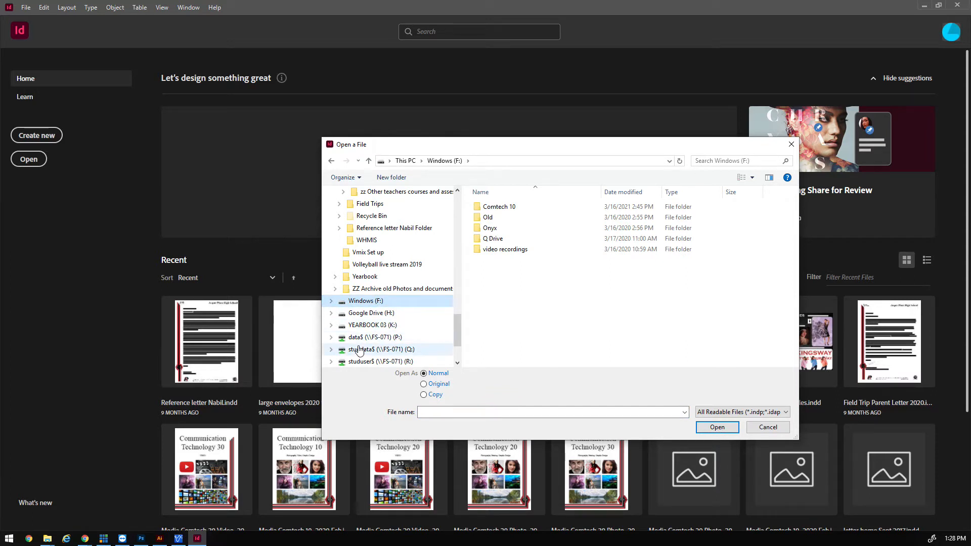
left_click(365, 300)
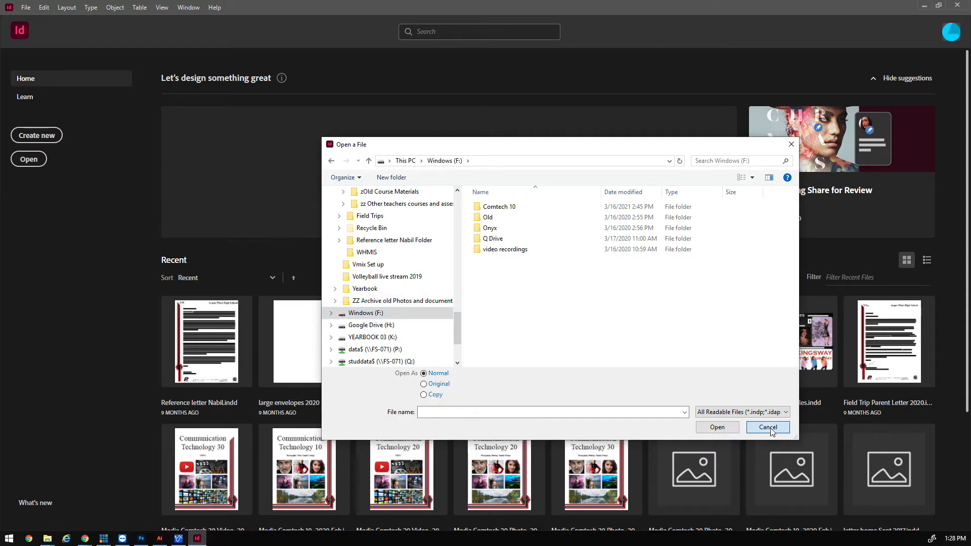
left_click(767, 427)
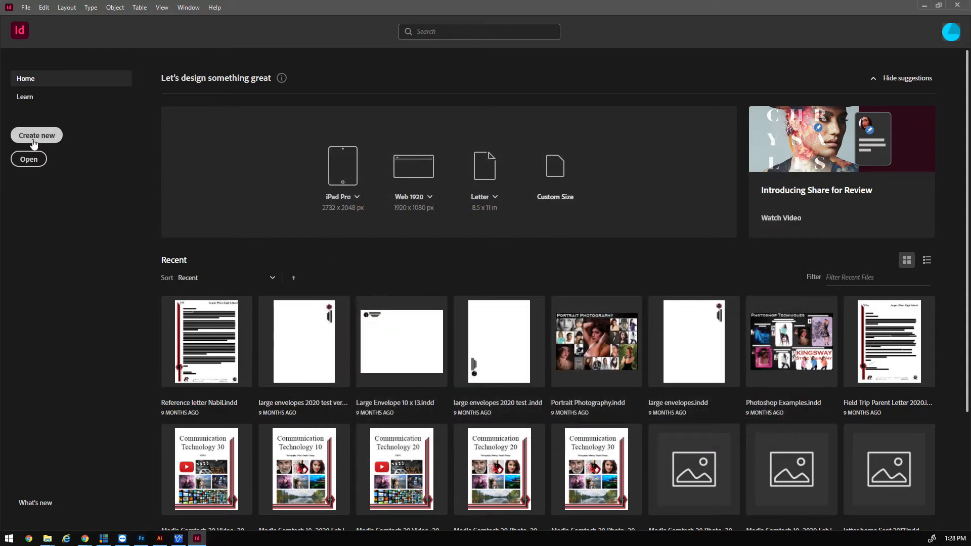
mouse_move(133, 147)
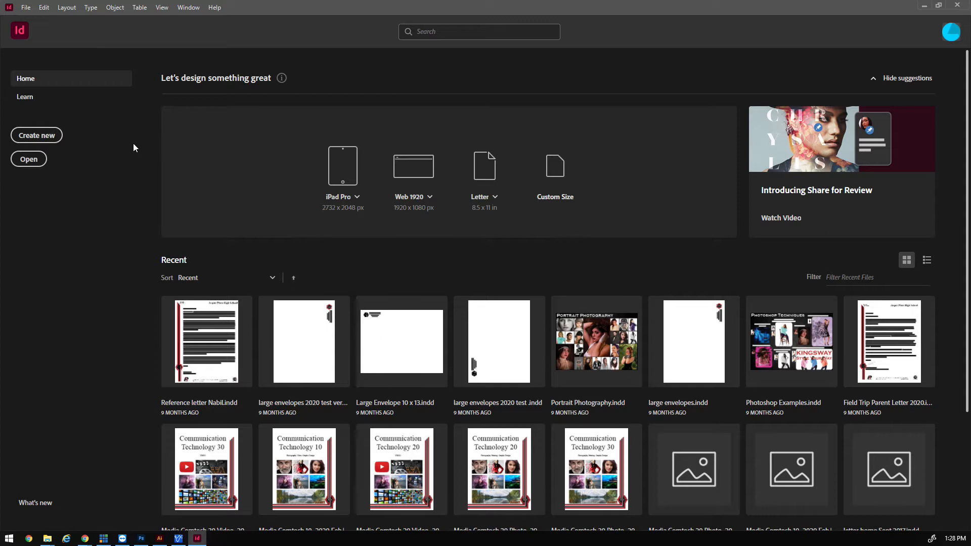
- Create a blank single-page Tabloid print document, Untitled-1
left_click(36, 135)
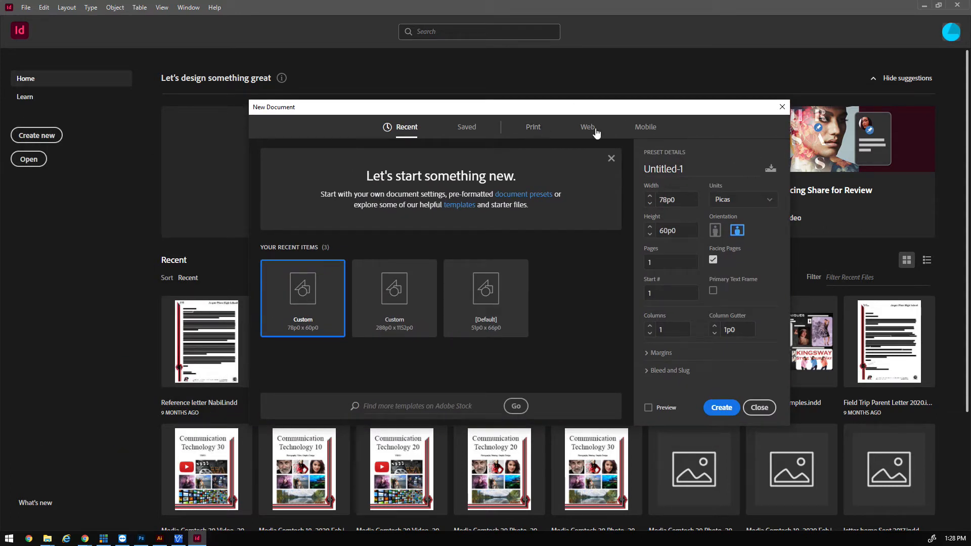
left_click(533, 127)
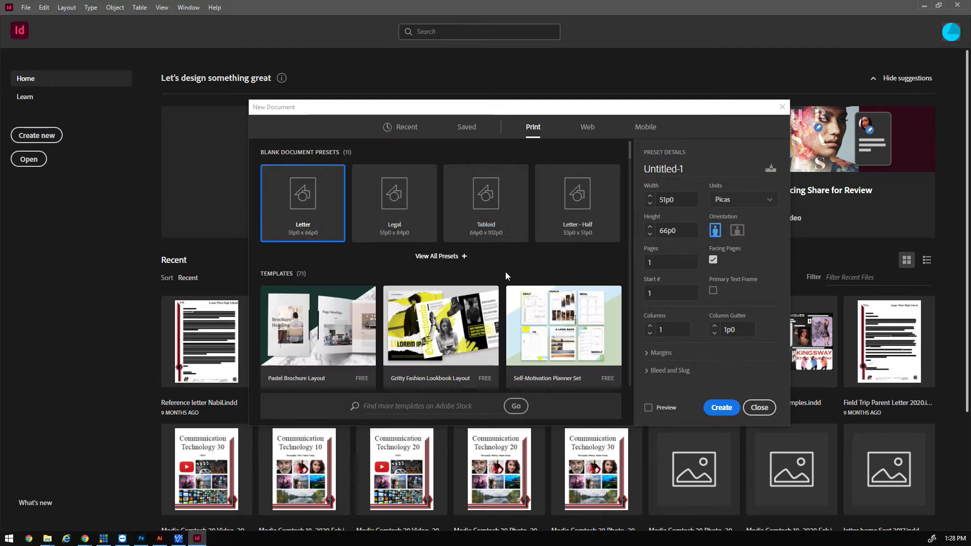
mouse_move(485, 192)
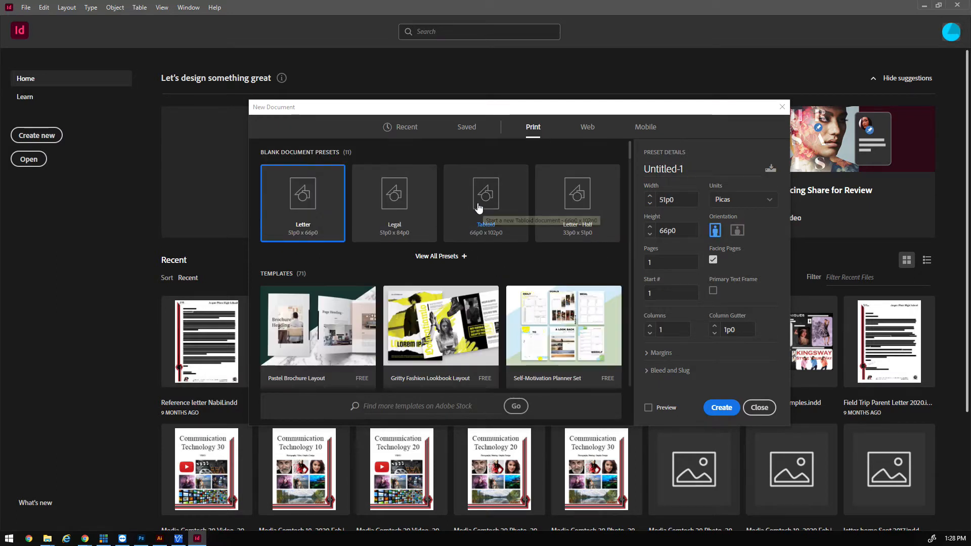
left_click(485, 202)
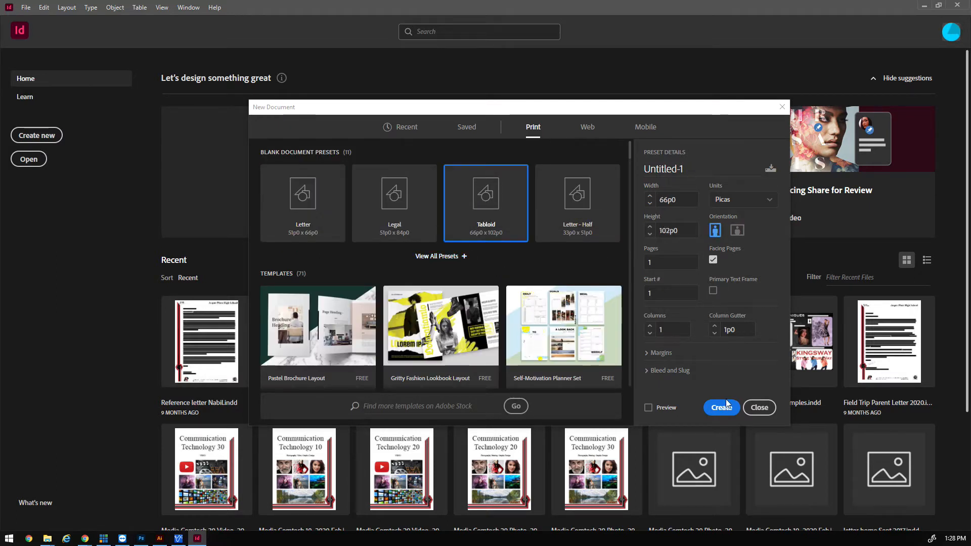
left_click(758, 408)
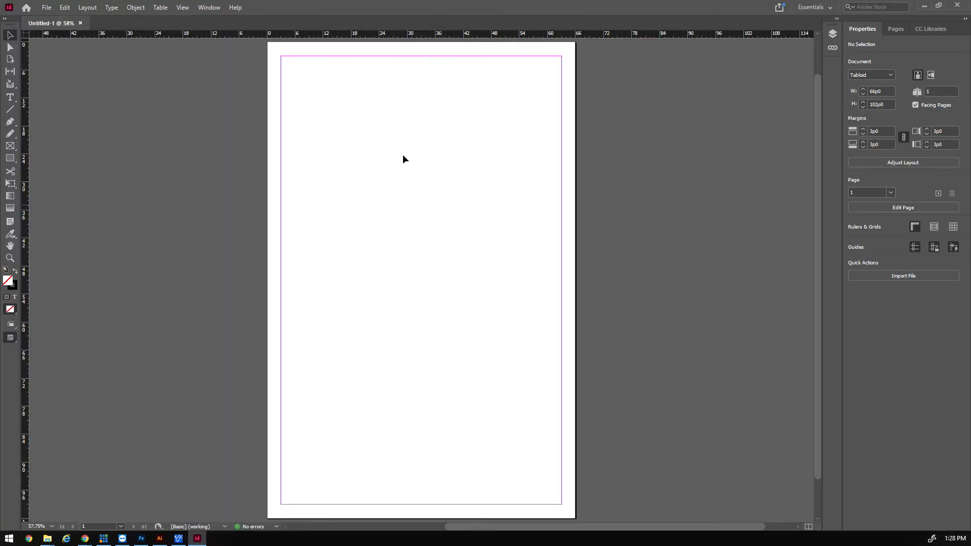
mouse_move(361, 135)
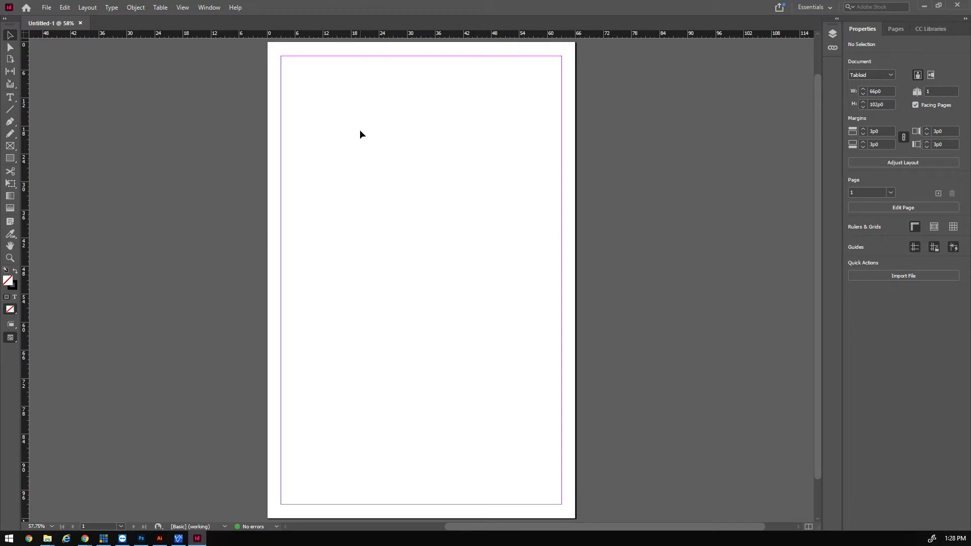
- Create a second blank Letter-size print document, Untitled-2, from the File menu
left_click(46, 7)
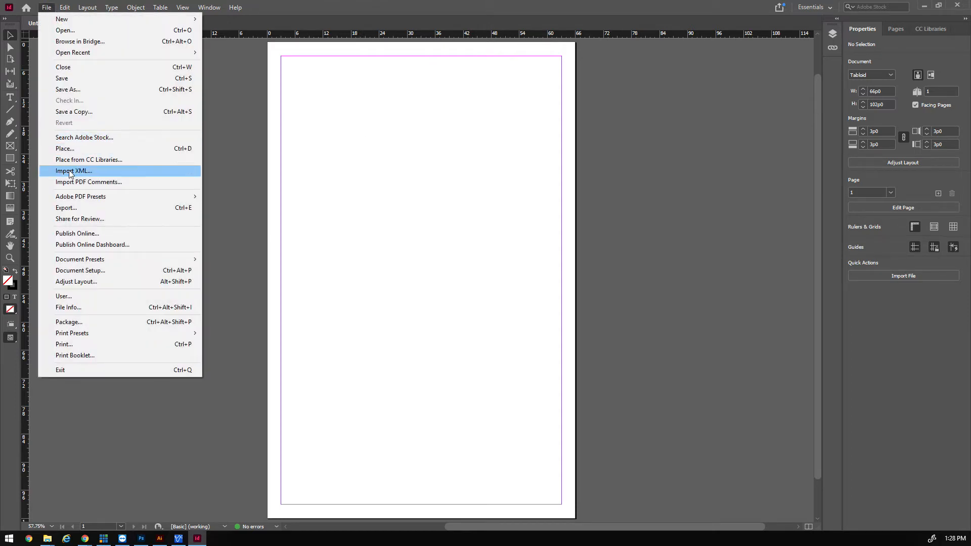
mouse_move(61, 19)
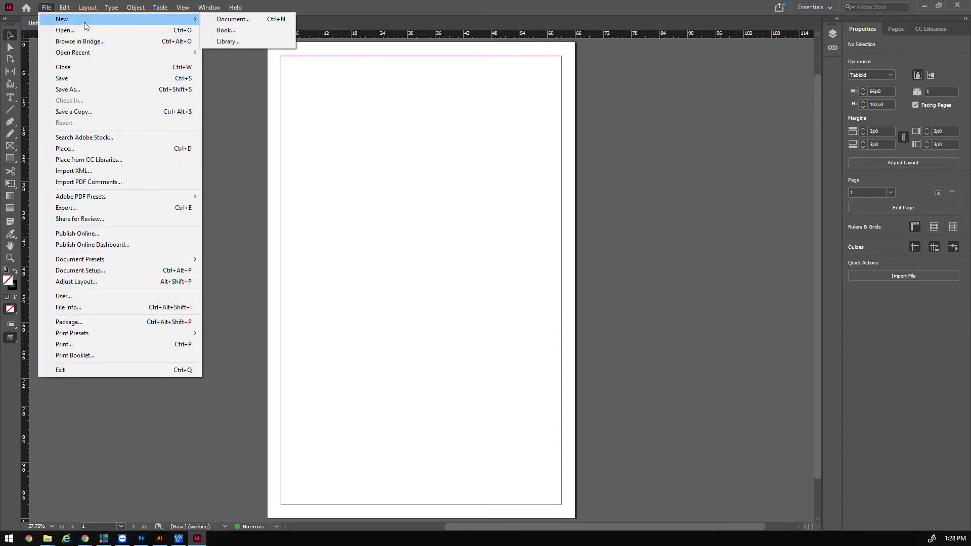
left_click(183, 6)
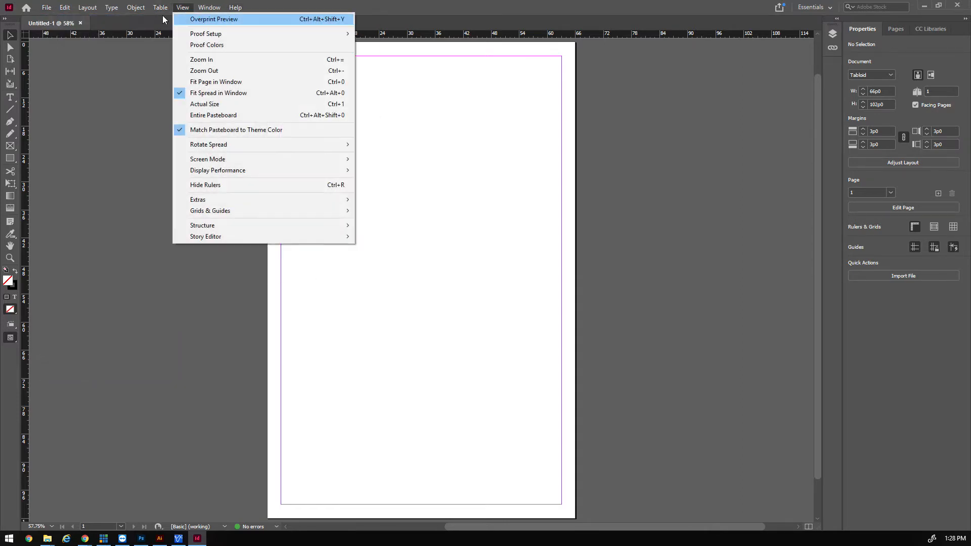
left_click(46, 8)
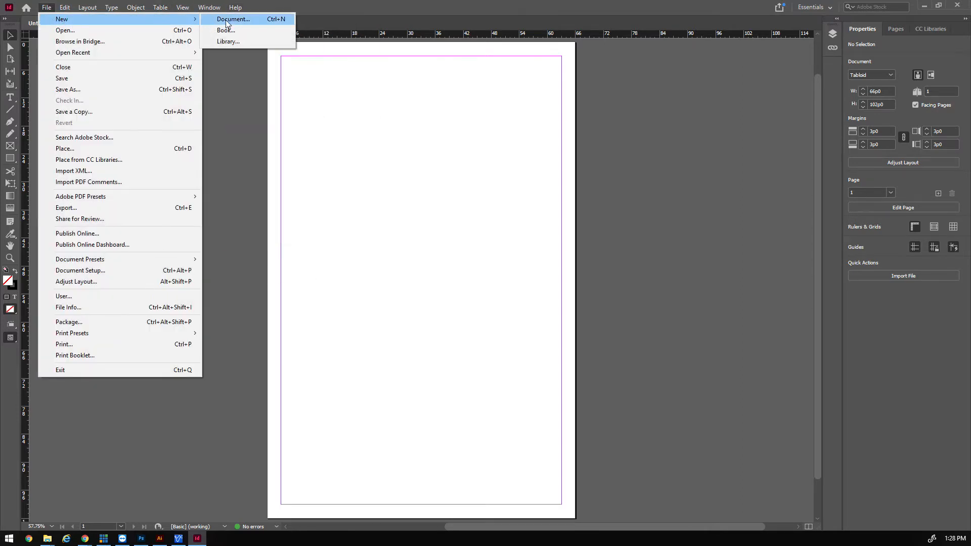
left_click(234, 19)
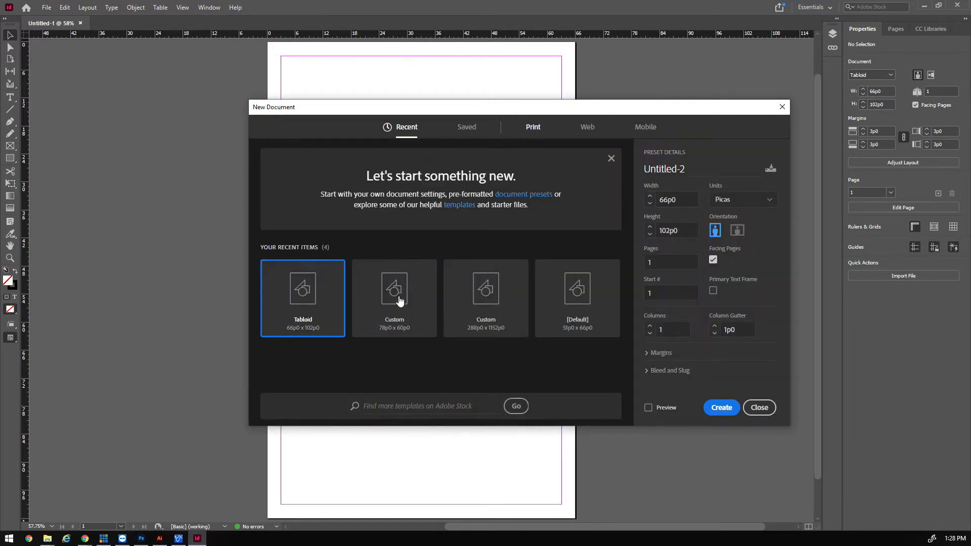
left_click(532, 127)
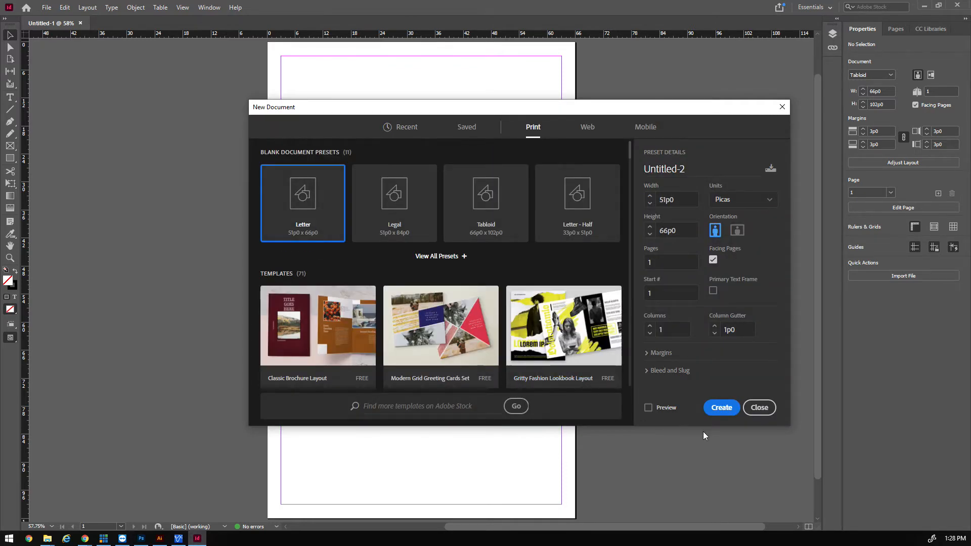
left_click(721, 408)
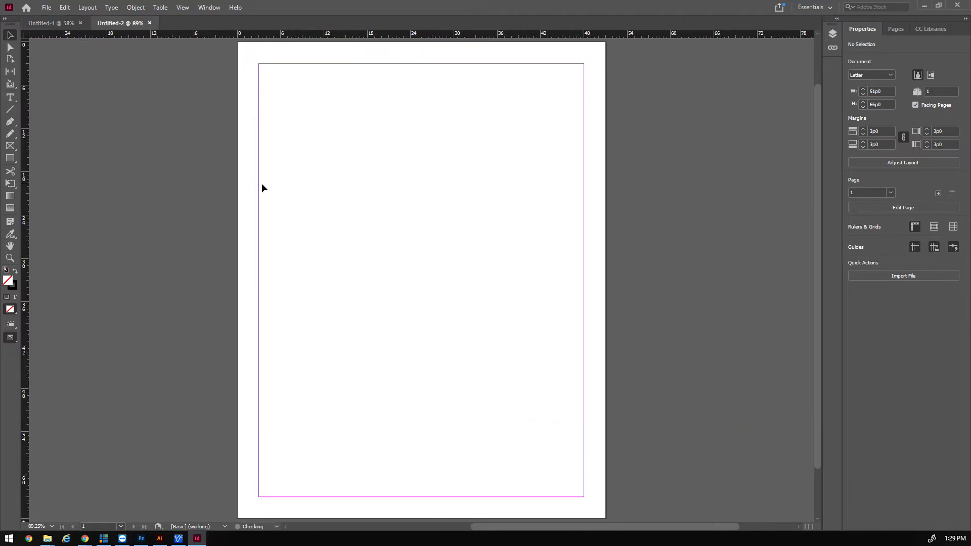
- Resize Untitled-2 to Tabloid (66p0 by 102p0) in Document Setup and close Untitled-1
left_click(46, 6)
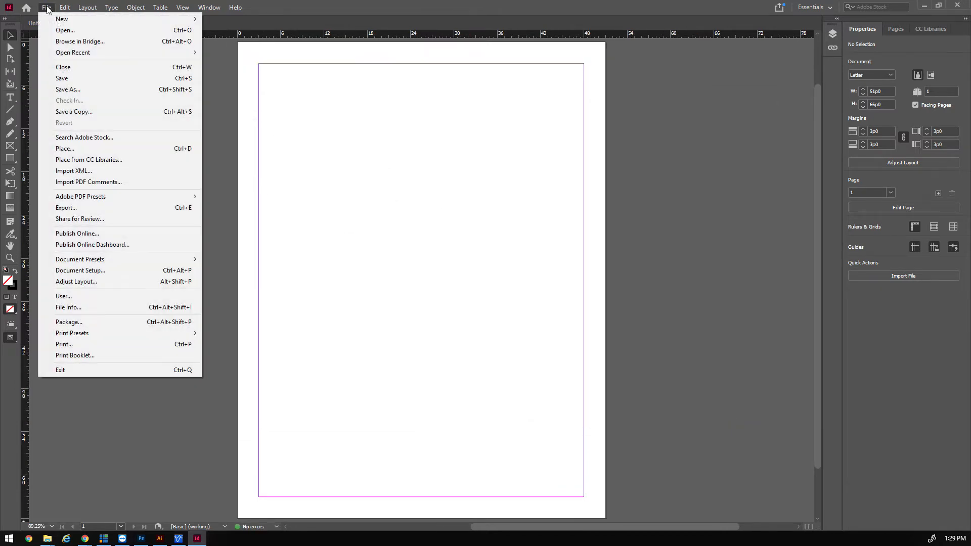
left_click(80, 270)
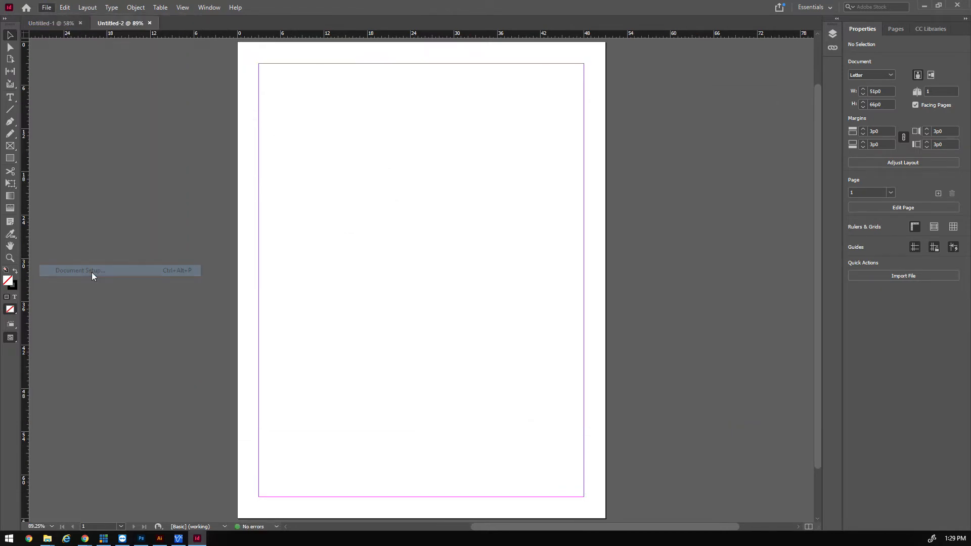
left_click(79, 271)
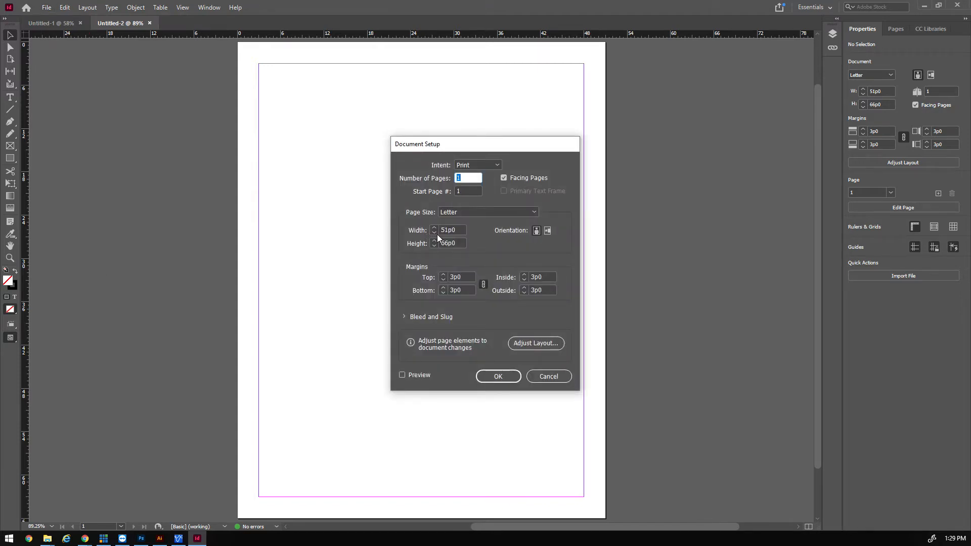
left_click(487, 211)
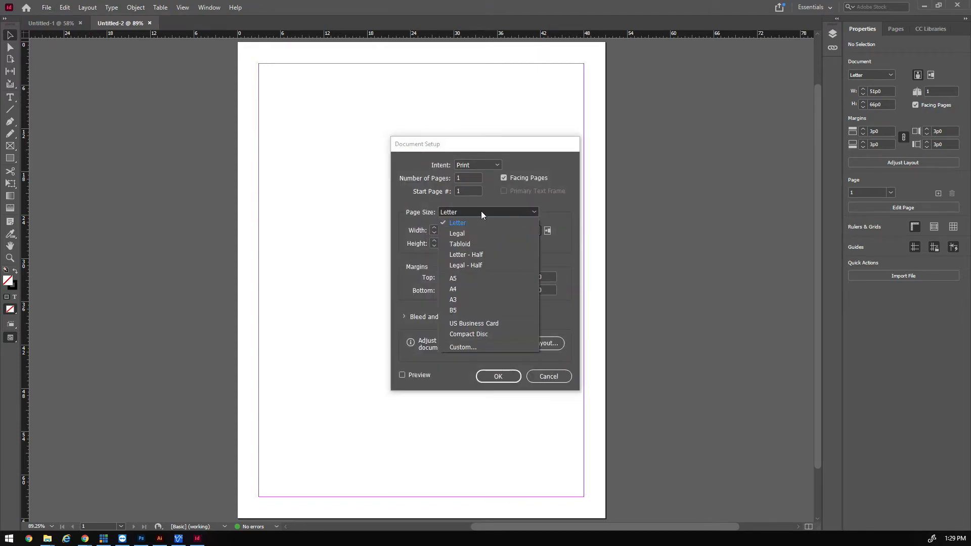
left_click(459, 244)
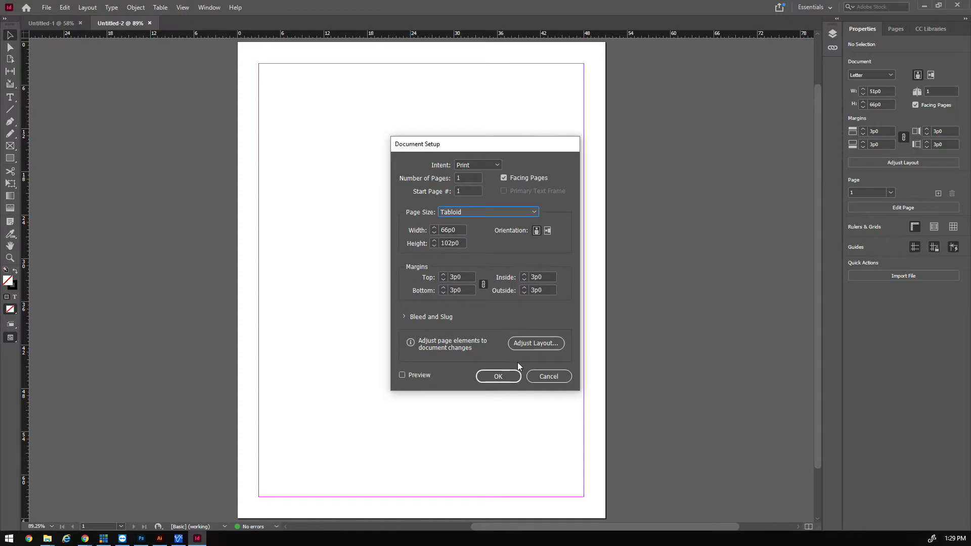
left_click(498, 376)
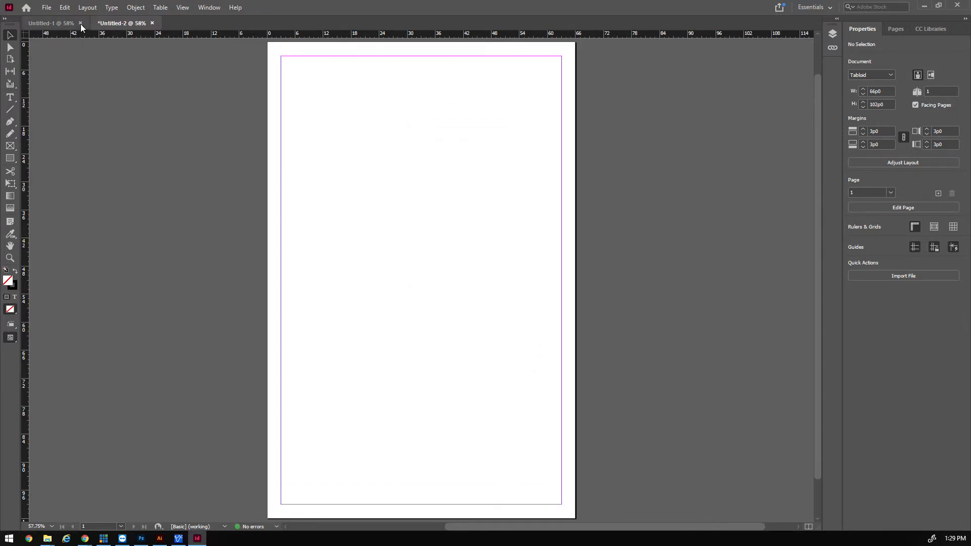
left_click(80, 23)
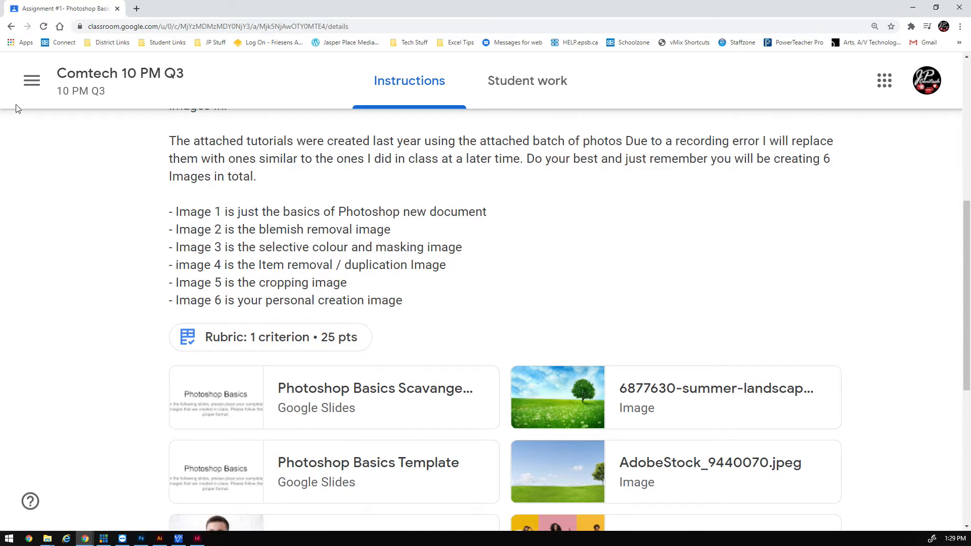
- Open the Indesign Basics.pdf example and scroll through its title and photo layout
left_click(32, 80)
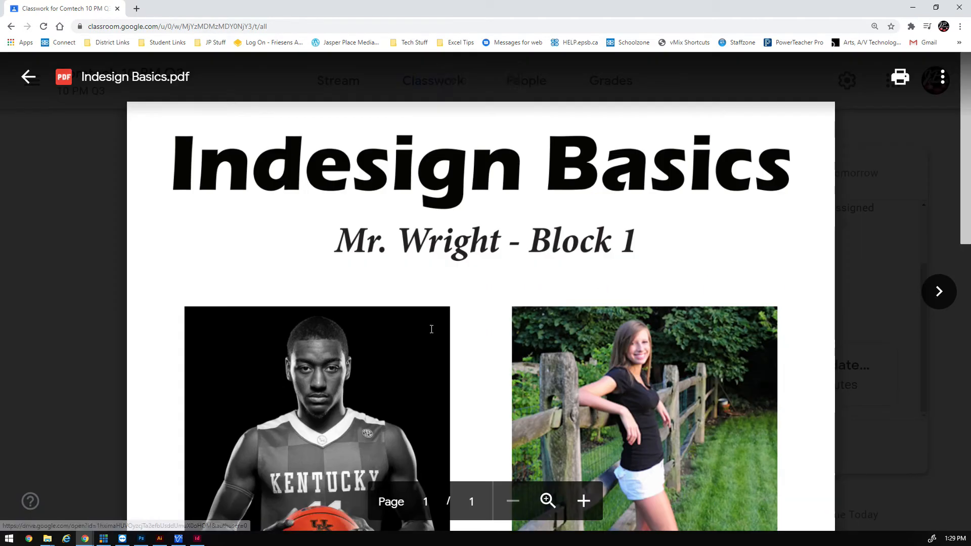
scroll("down", 3)
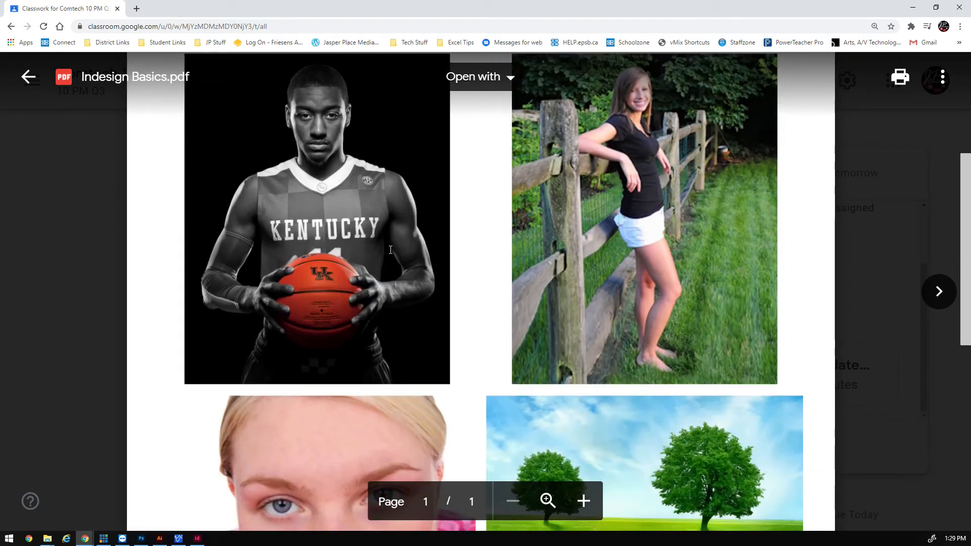
scroll("down", 3)
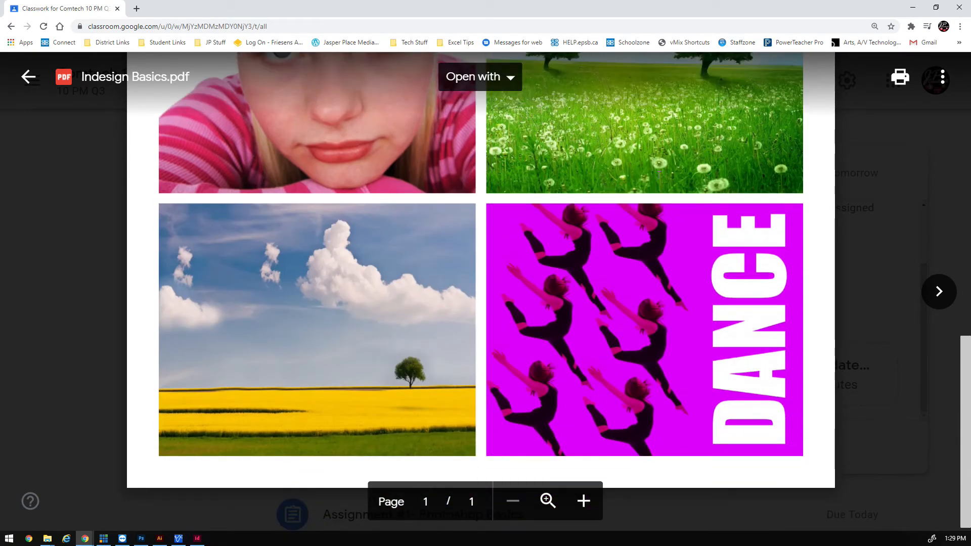
scroll("down", 3)
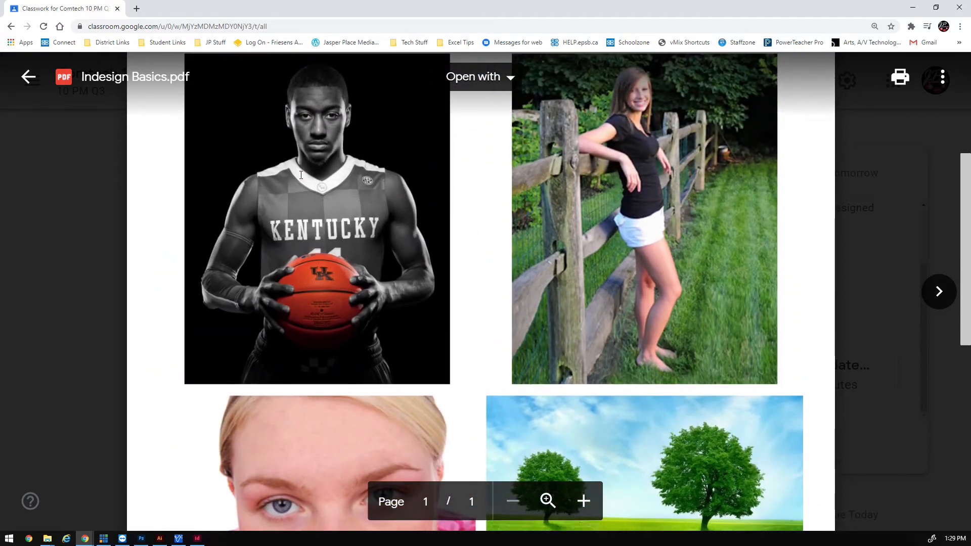
scroll("down", 3)
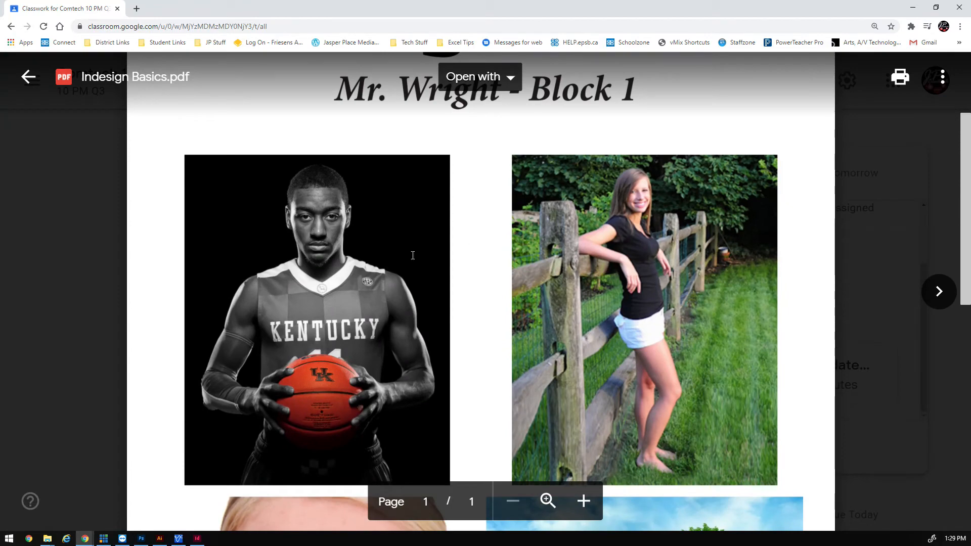
scroll("down", 3)
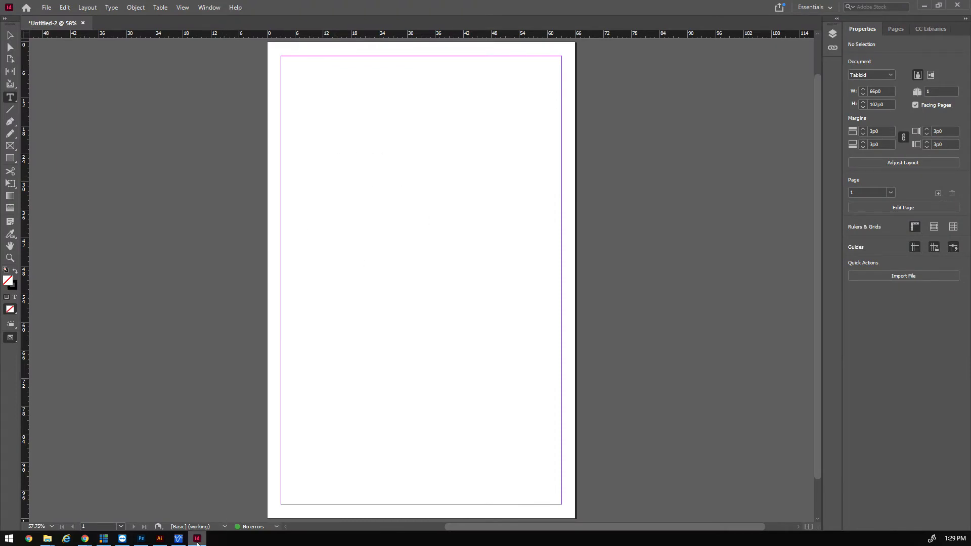
mouse_move(85, 538)
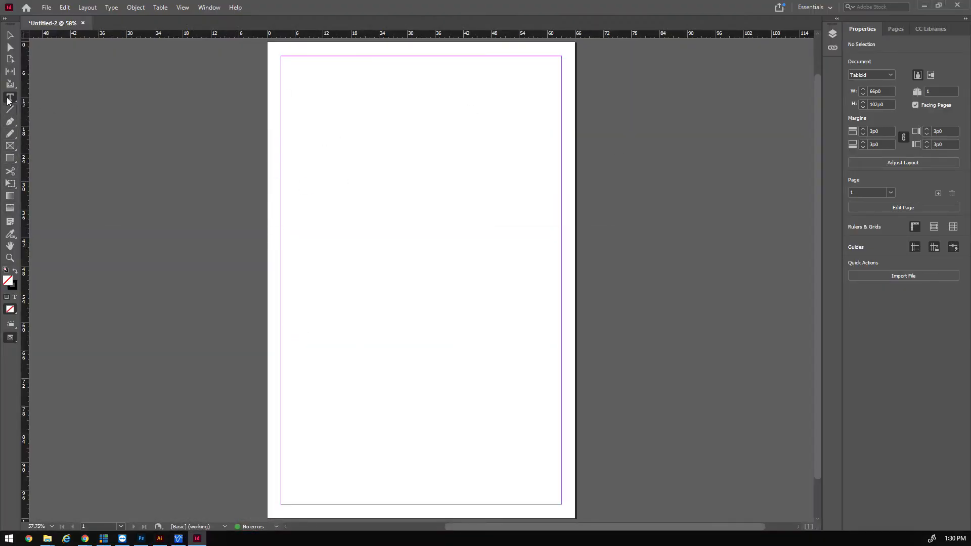
- Draw a text frame across the page top and center the 'Indesign Basics' heading
left_click_drag(283, 56, 556, 146)
type("InDesign Basics")
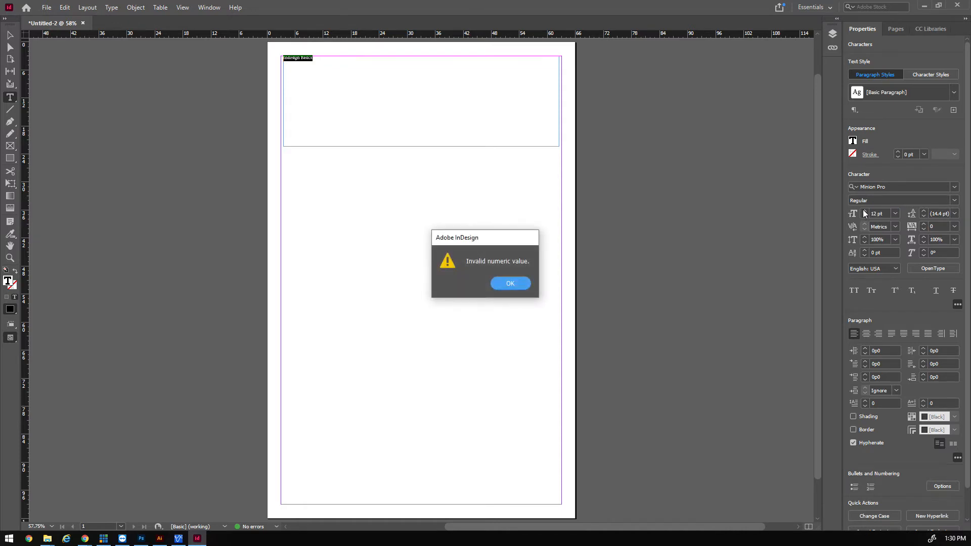
left_click(510, 283)
type("100")
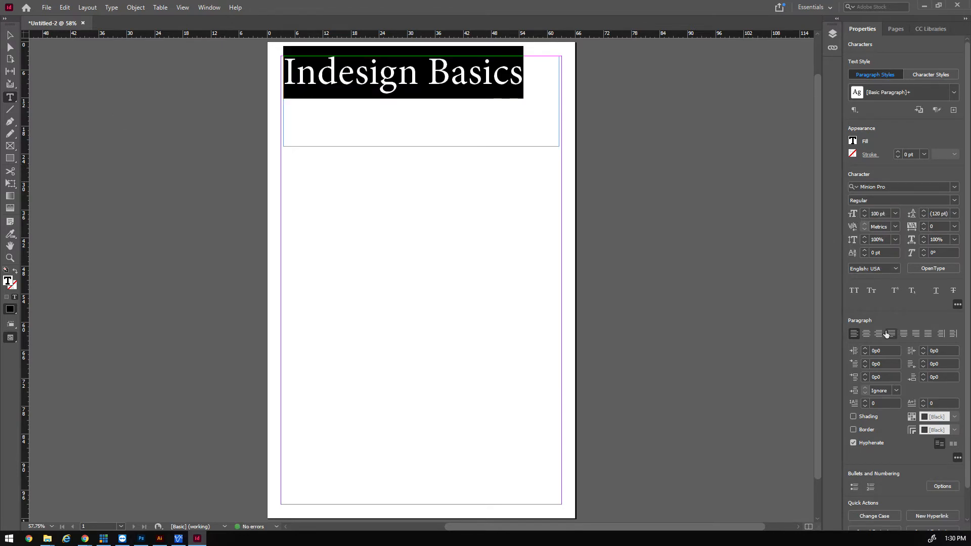
left_click(867, 334)
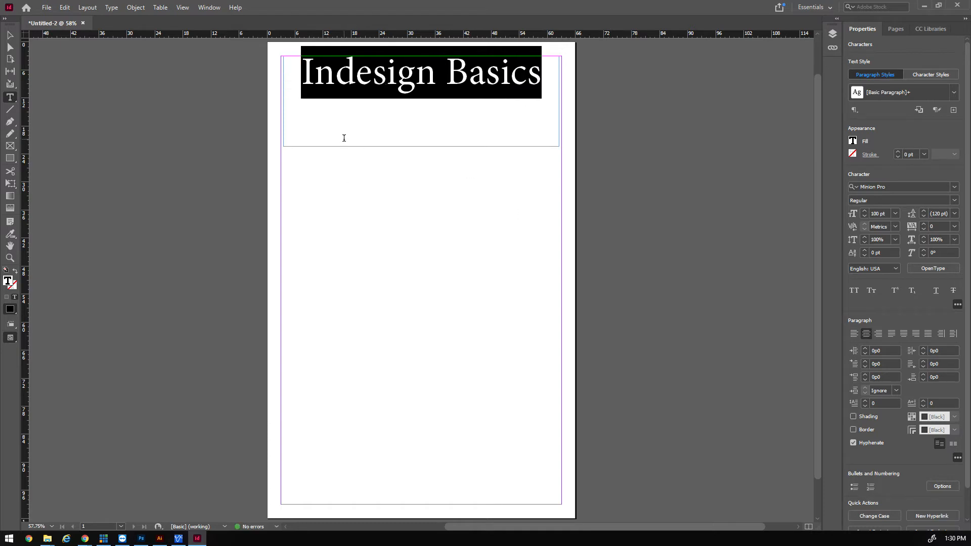
- Add the subtitle line 'Block 2 - Mr. Wright' beneath the heading
left_click(422, 118)
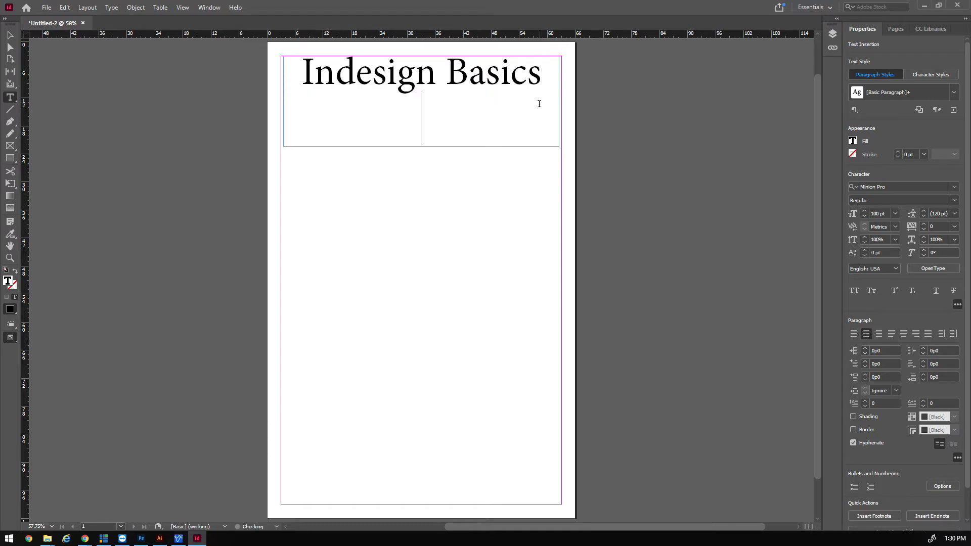
type("Mr")
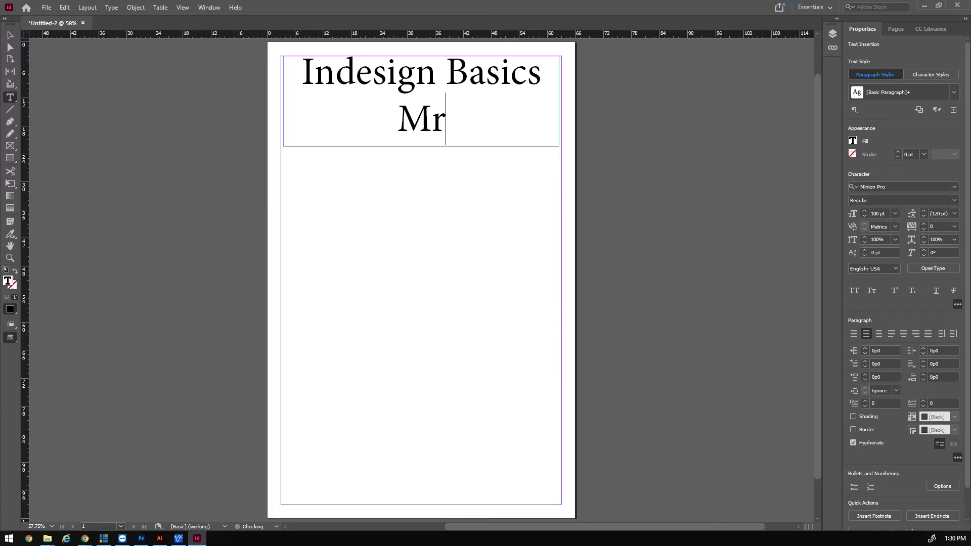
type(". WRigh")
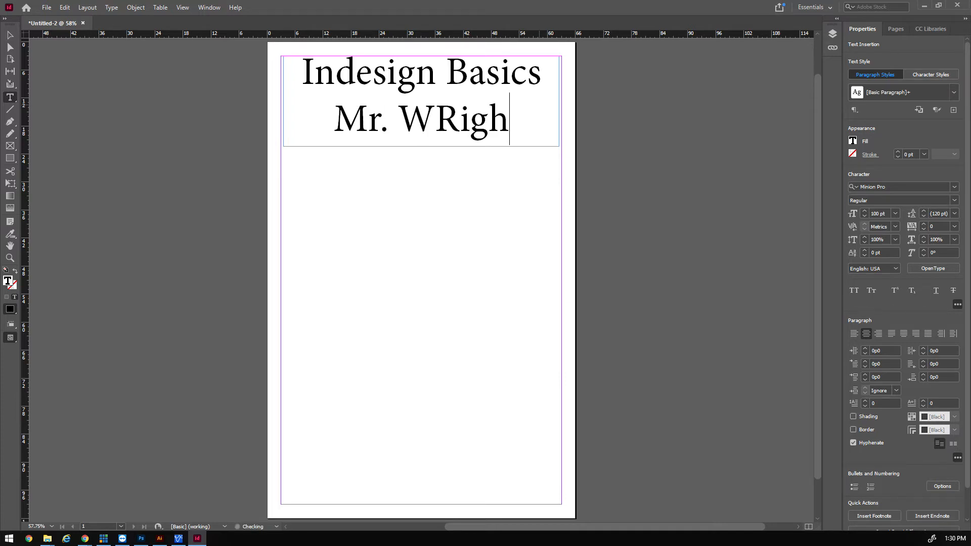
key("BackSpace")
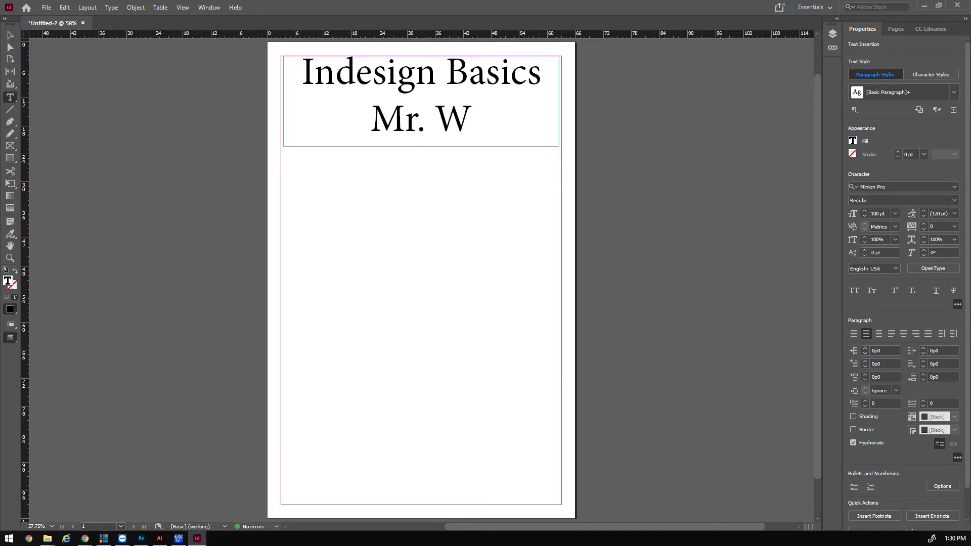
type("right")
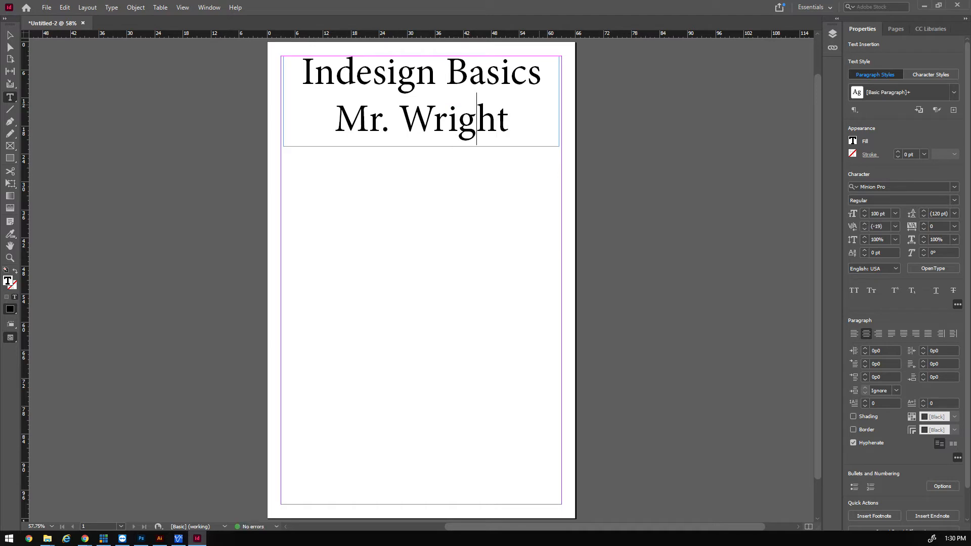
type("B")
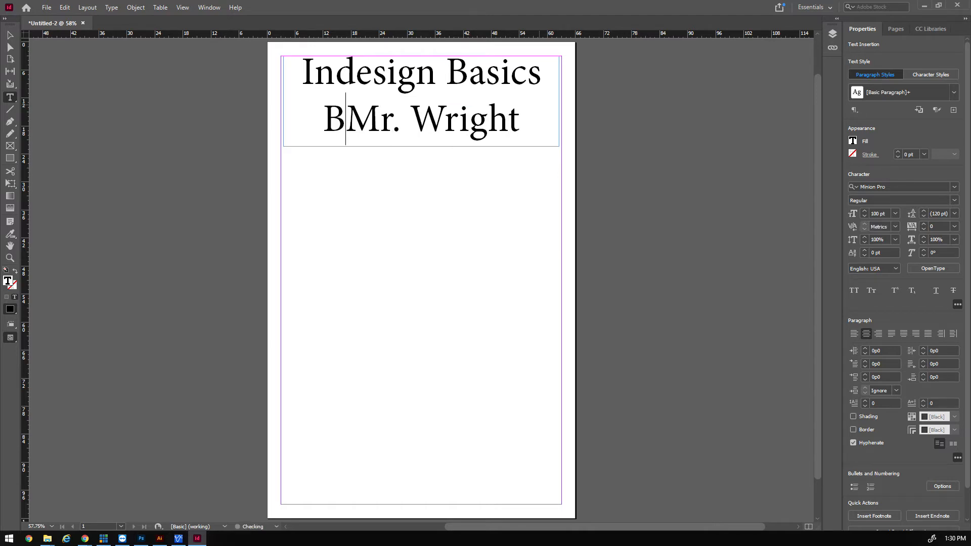
type("lock 2Mr.")
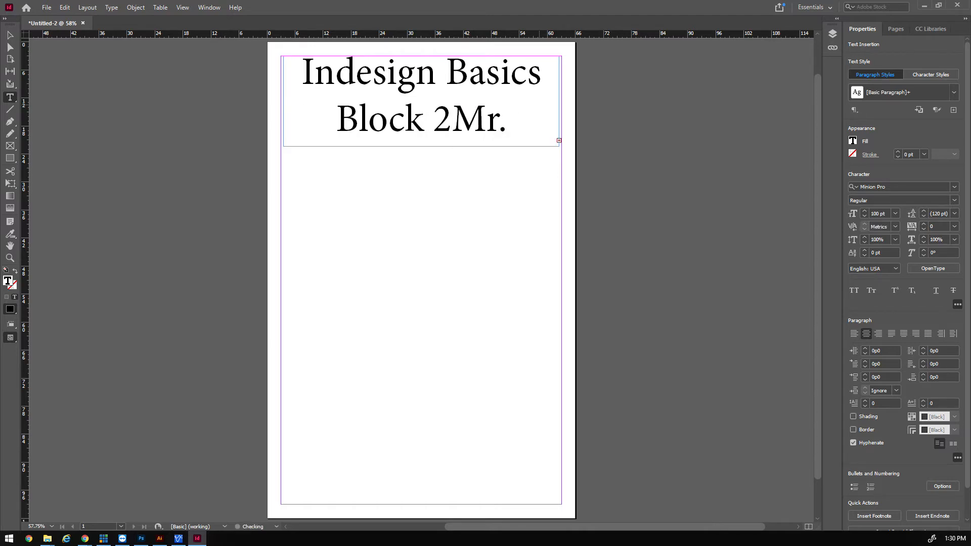
type("-")
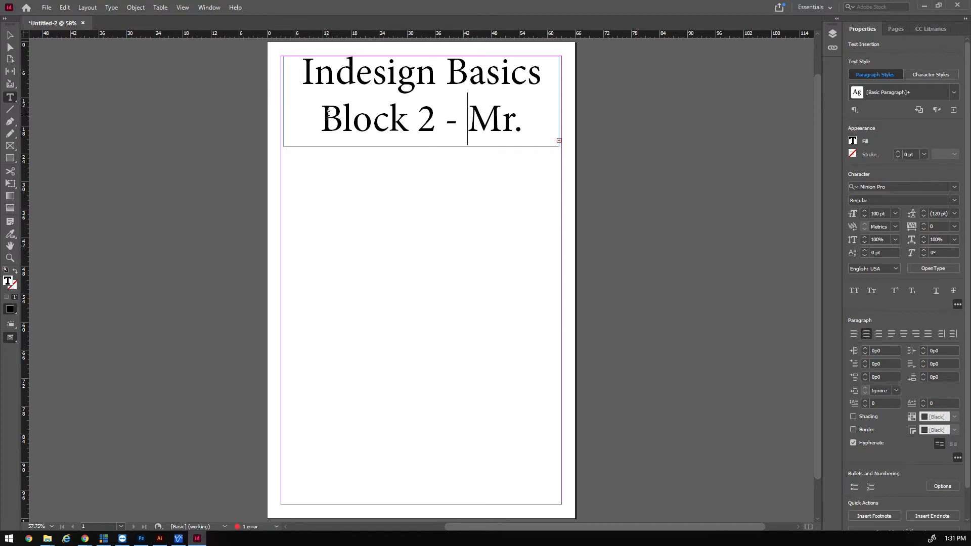
- Select the subtitle line and apply a much smaller font size
triple_click(421, 118)
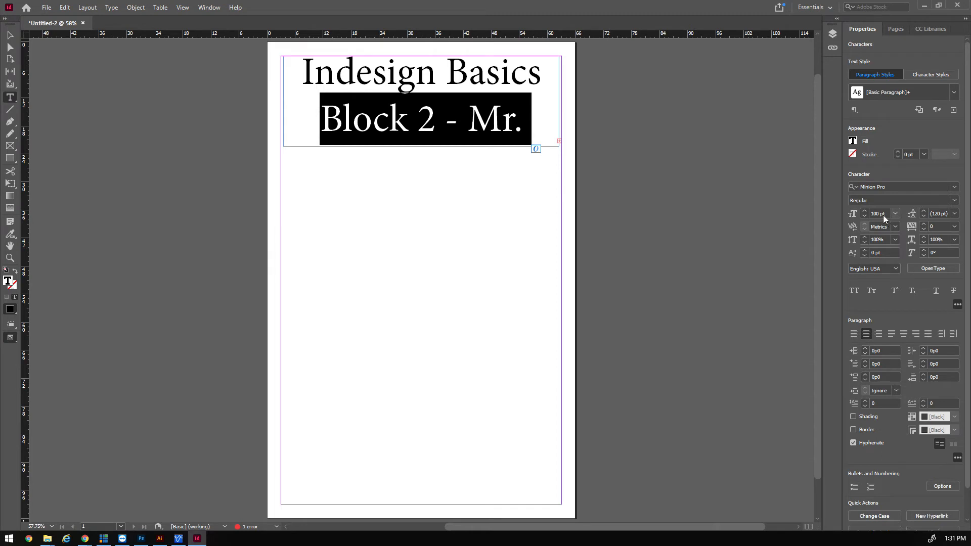
left_click(894, 213)
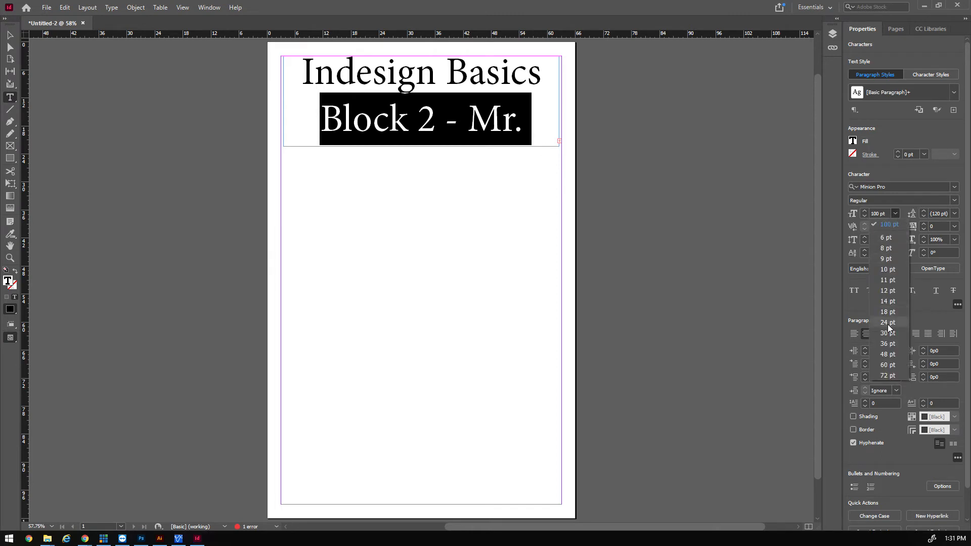
left_click(887, 322)
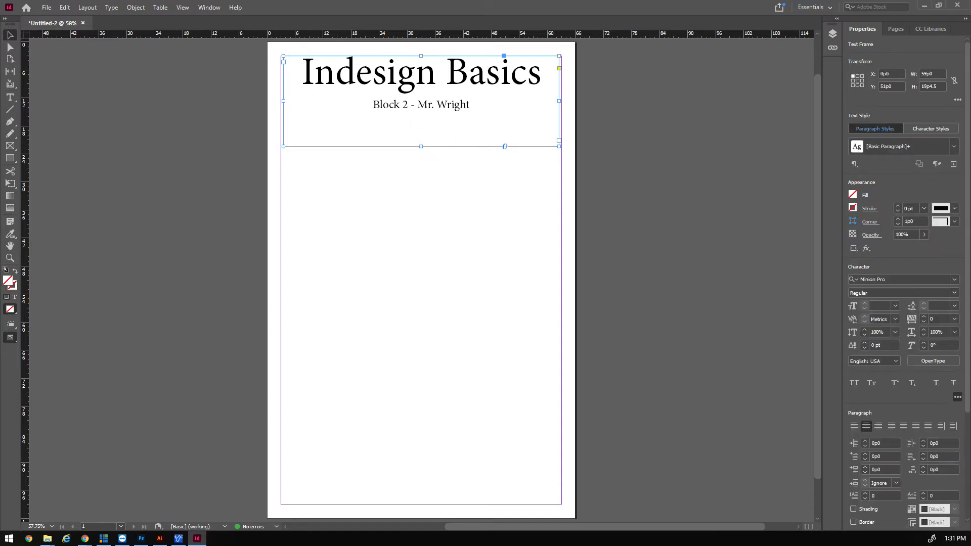
- Shrink the title frame to its text, then draw rows of image frames and a wide bottom frame
left_click_drag(420, 147, 420, 118)
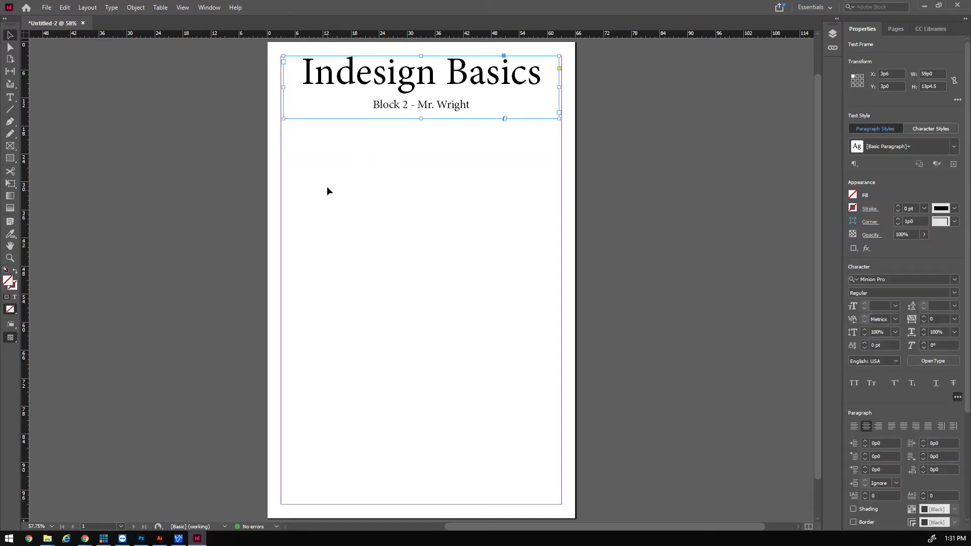
mouse_move(10, 145)
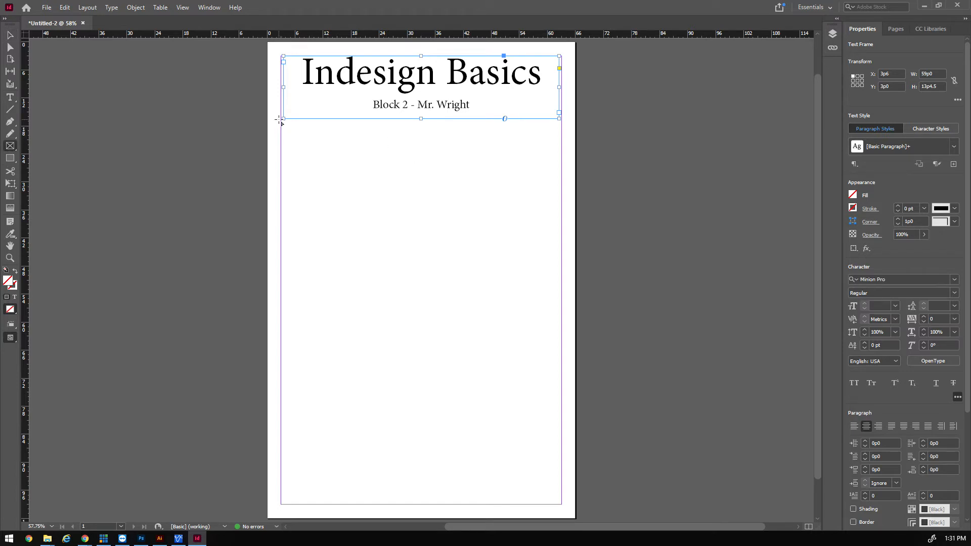
mouse_move(285, 125)
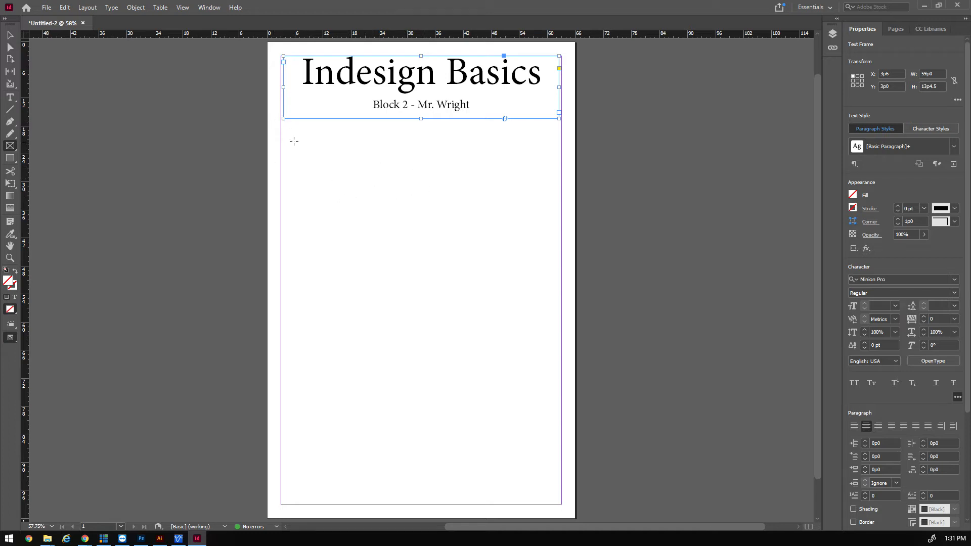
left_click_drag(281, 130, 417, 186)
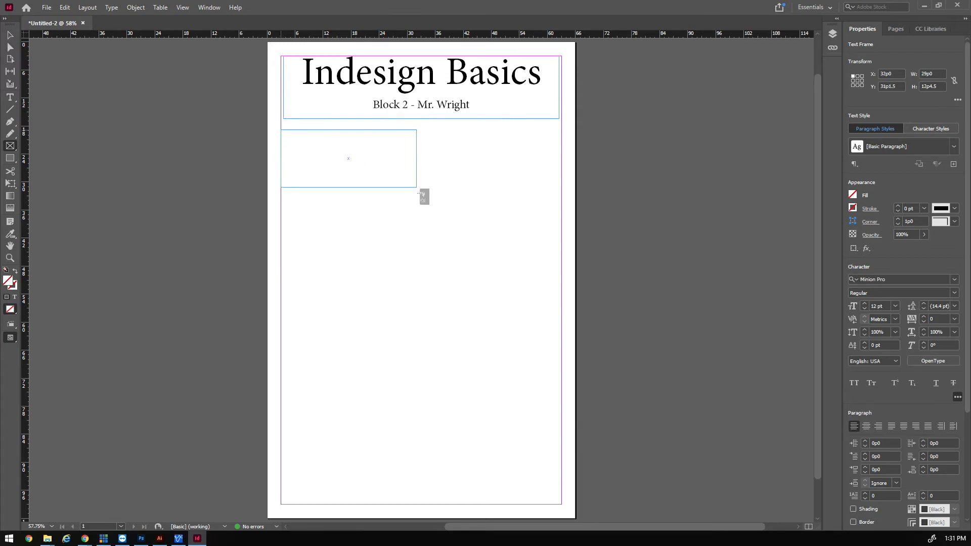
left_click_drag(416, 188, 562, 251)
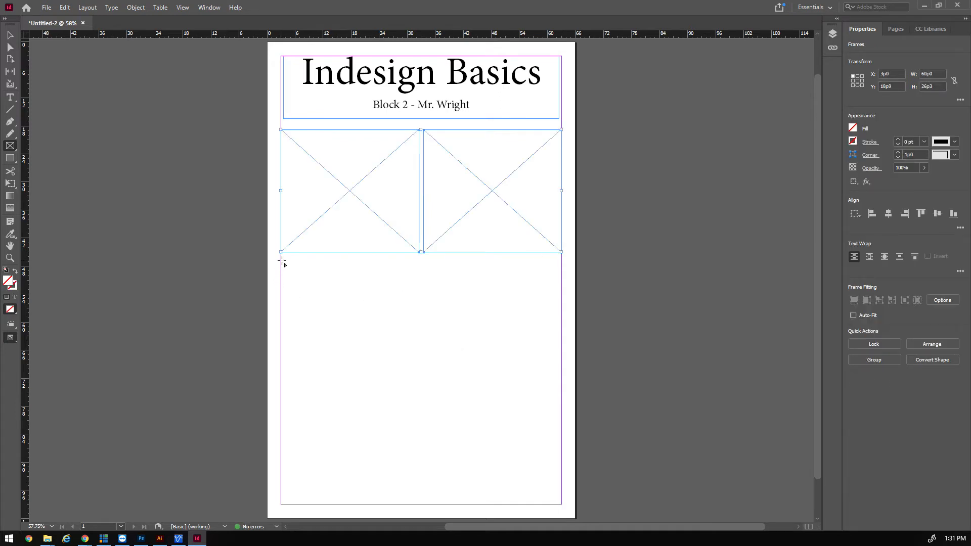
left_click_drag(280, 259, 551, 386)
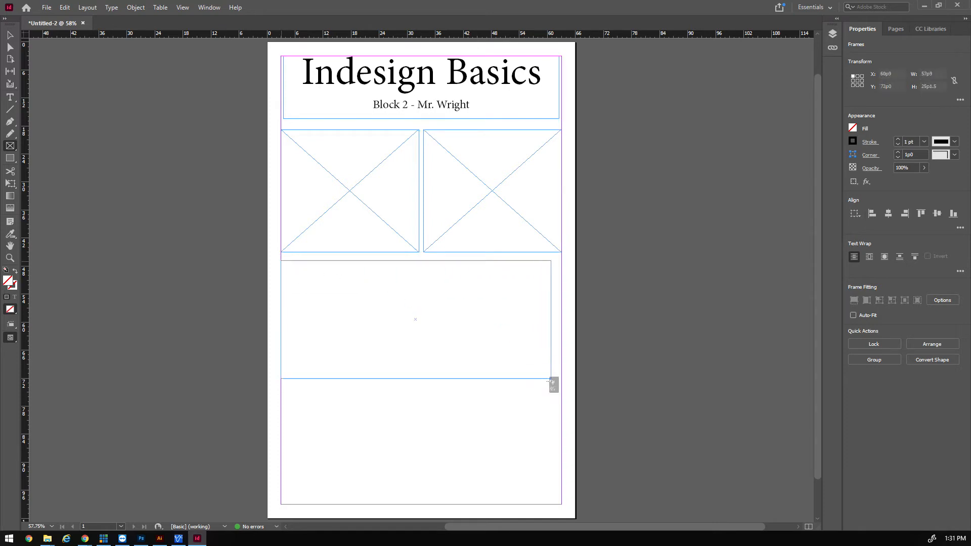
left_click_drag(551, 384, 561, 421)
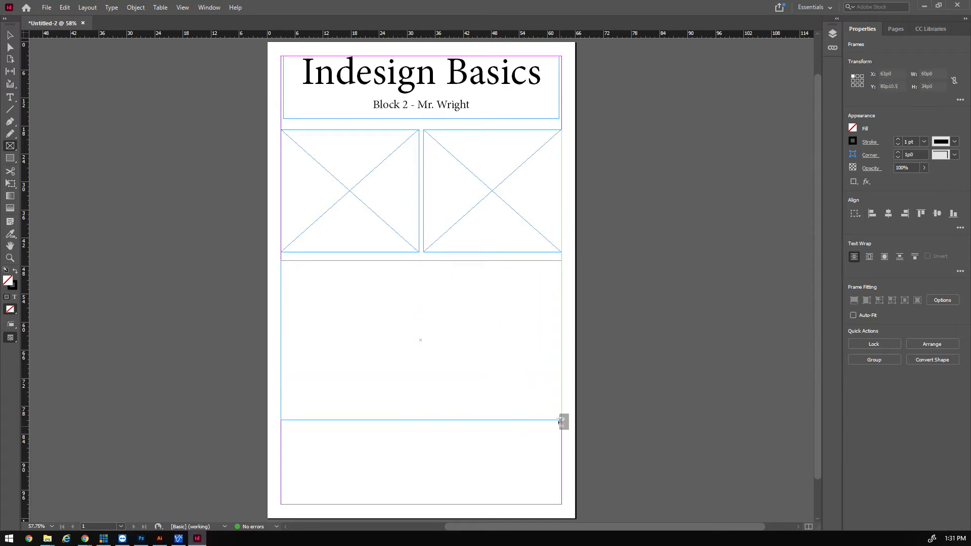
left_click_drag(560, 422, 560, 410)
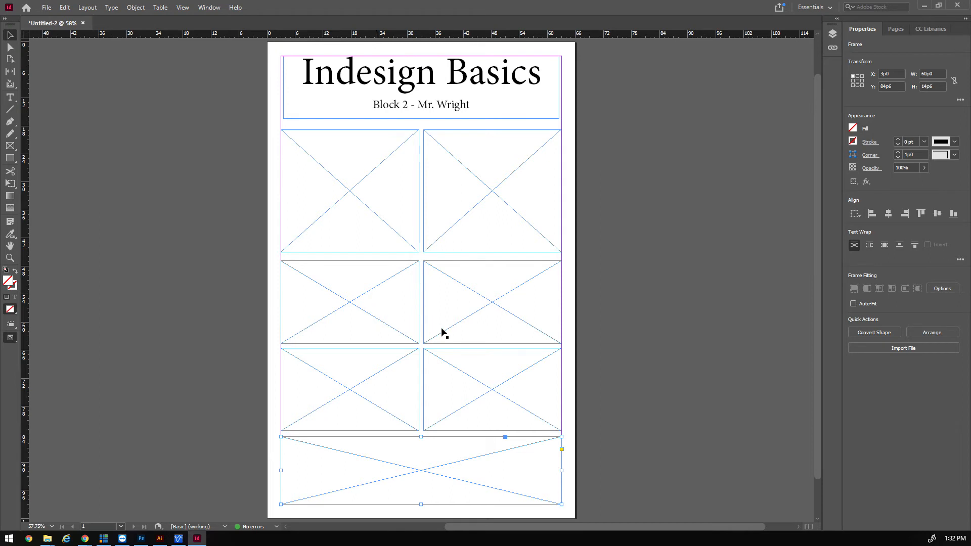
mouse_move(433, 288)
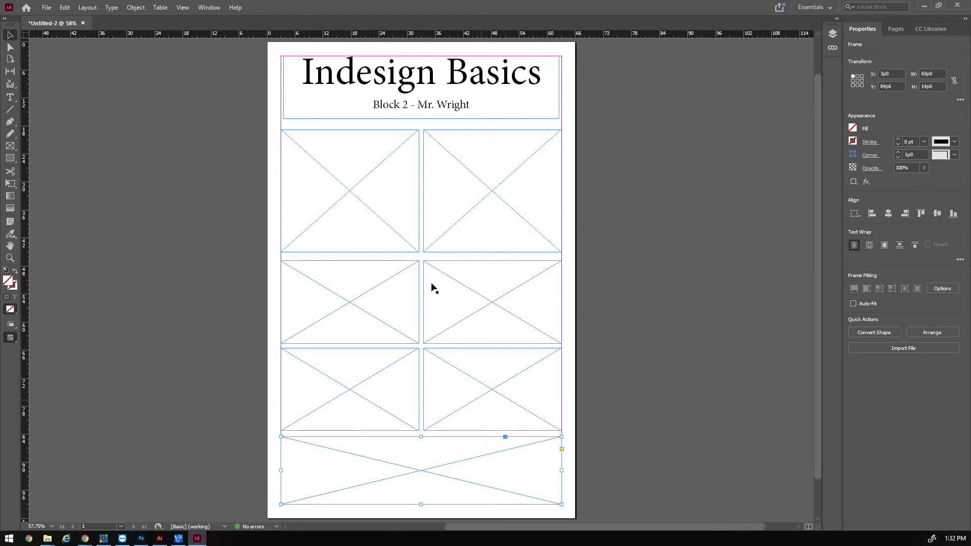
left_click(46, 7)
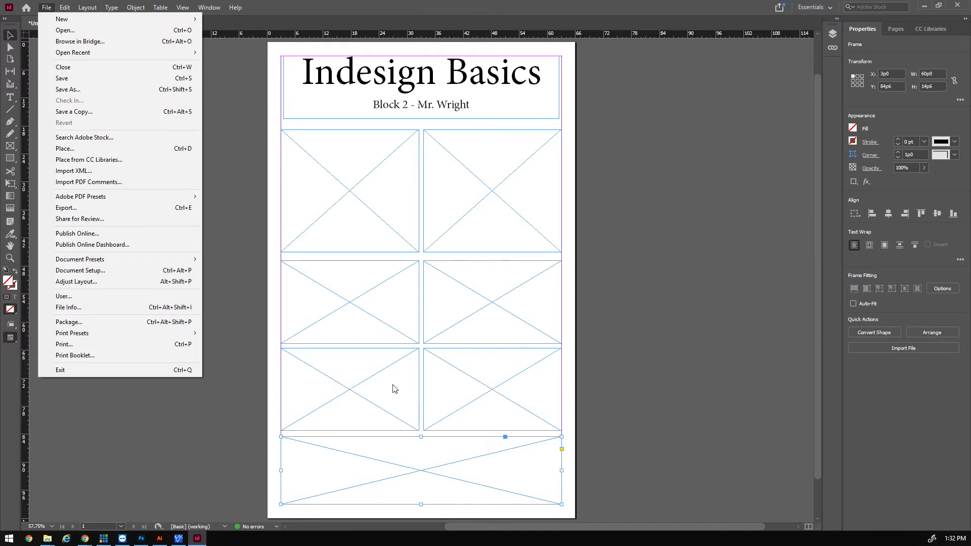
mouse_move(351, 408)
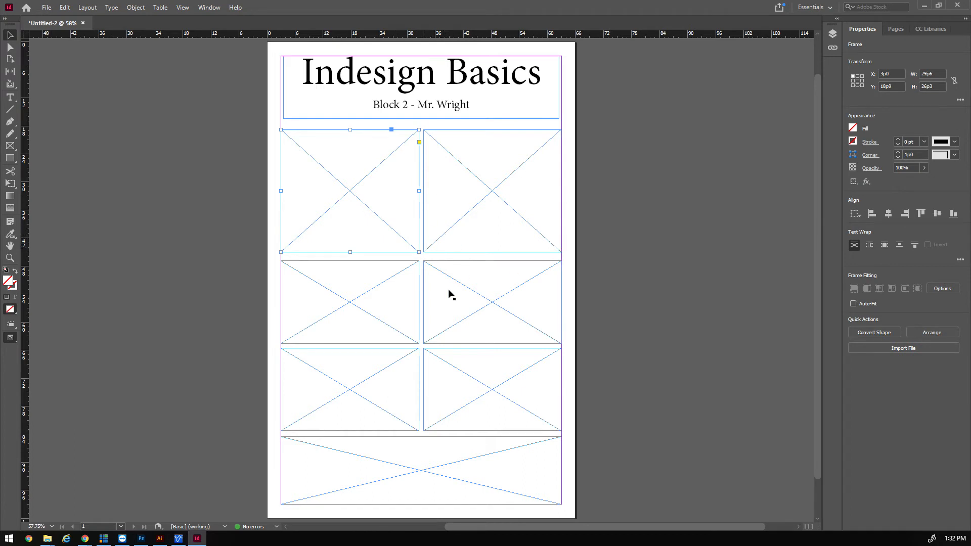
mouse_move(433, 210)
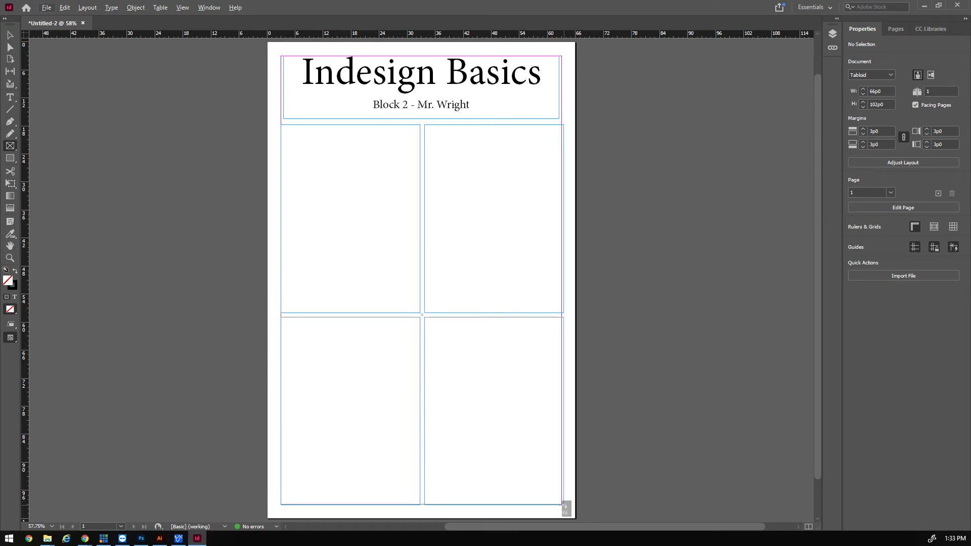
- Clear the old frames, move the 2x3 frame grid down, and click into the label frame
left_click(46, 8)
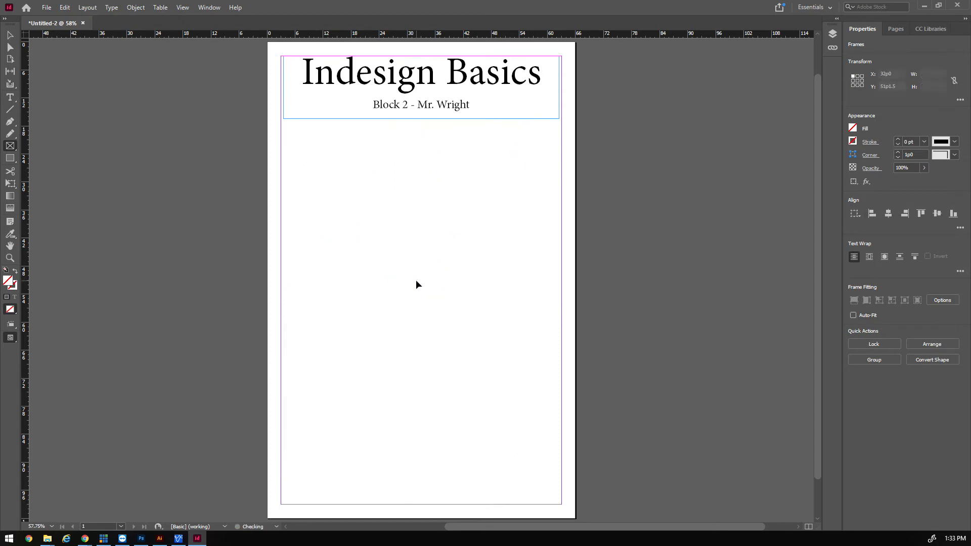
left_click(418, 285)
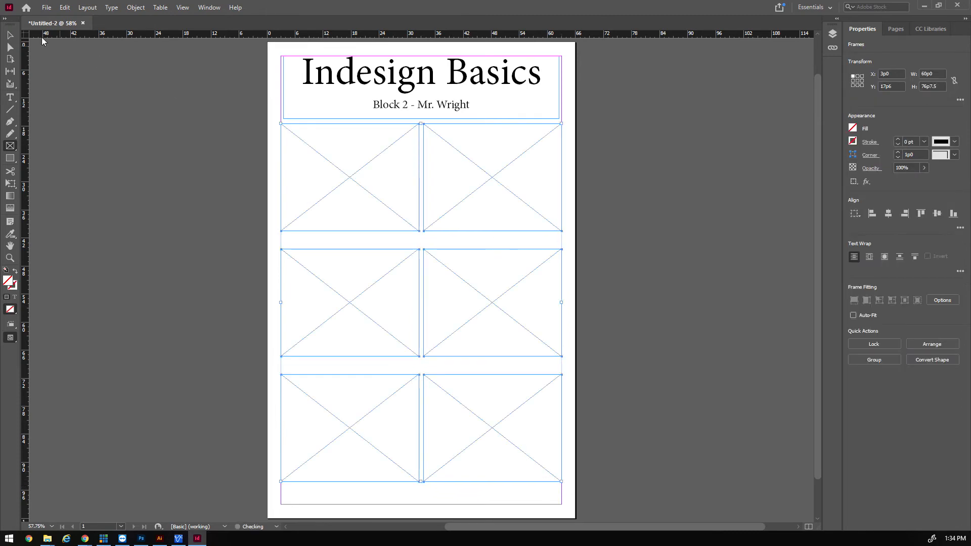
left_click_drag(220, 153, 564, 451)
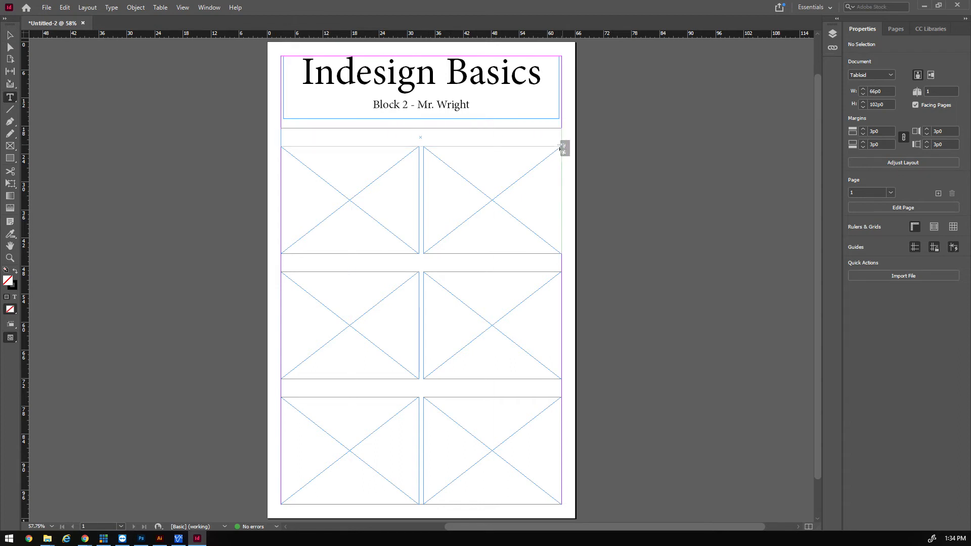
left_click(422, 141)
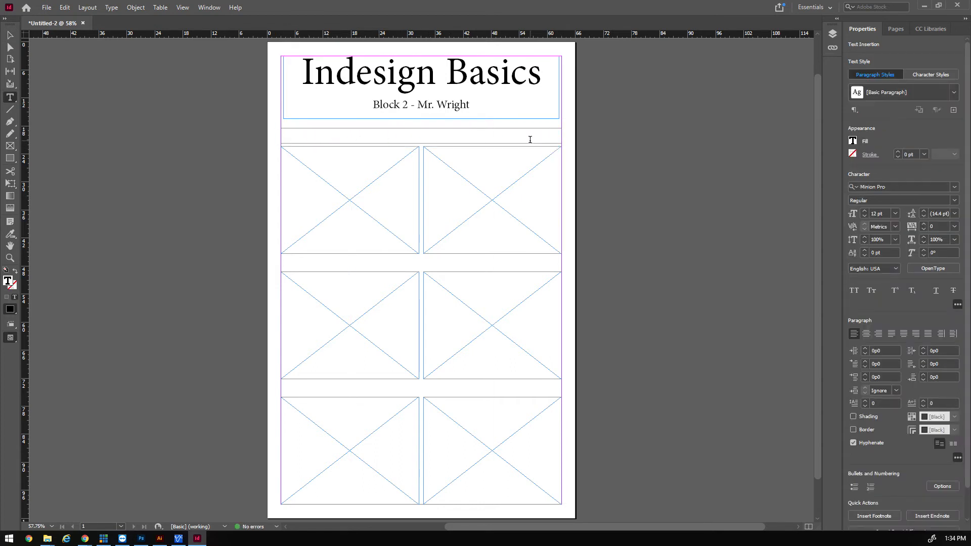
- Type the 'Image' label, centre it, and enlarge it to 36 pt
type("Image")
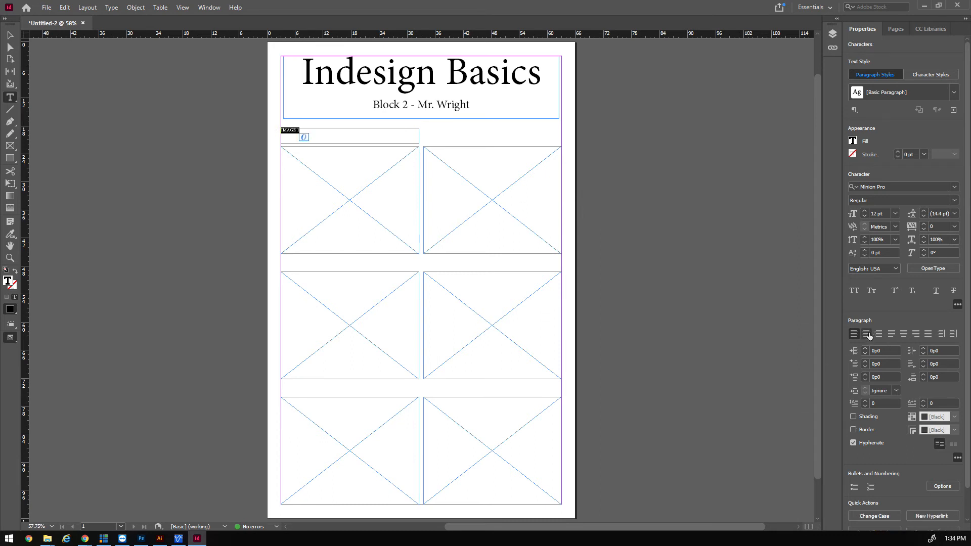
left_click(896, 213)
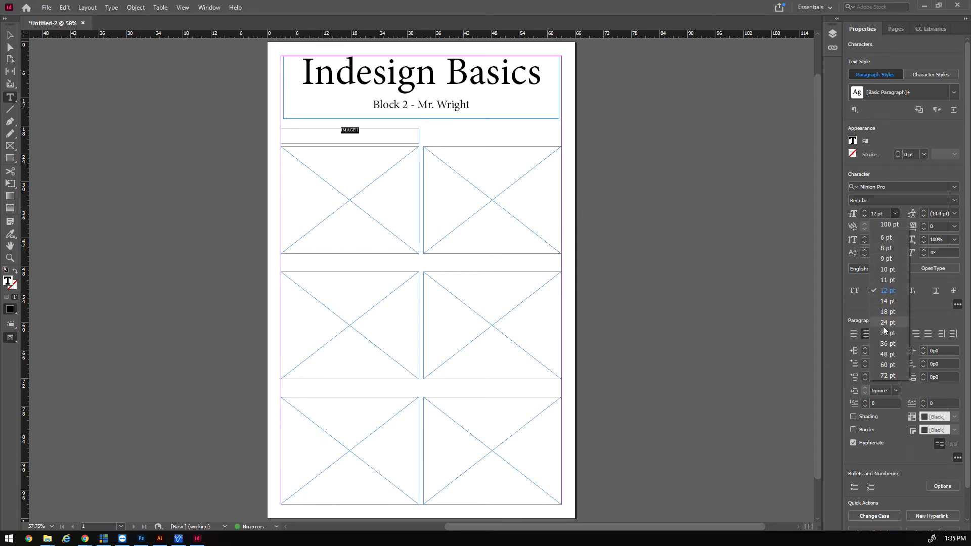
left_click(886, 353)
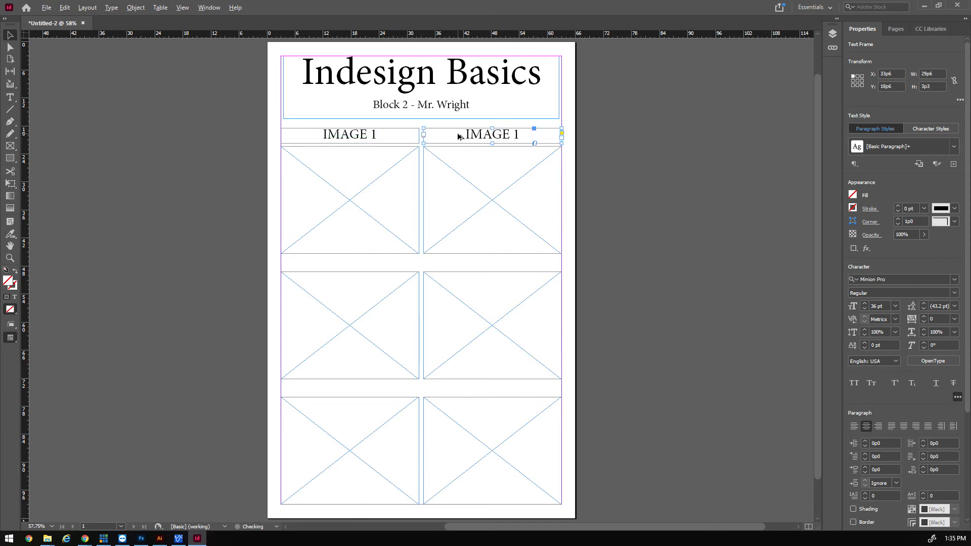
- Alt-drag a copy of the IMAGE 1 label above another image frame
left_click_drag(491, 135, 350, 262)
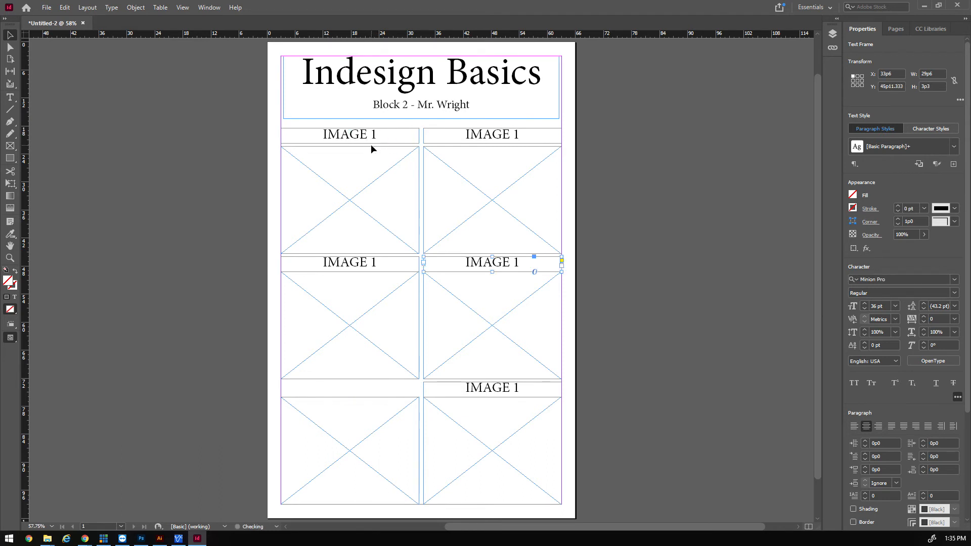
mouse_move(513, 265)
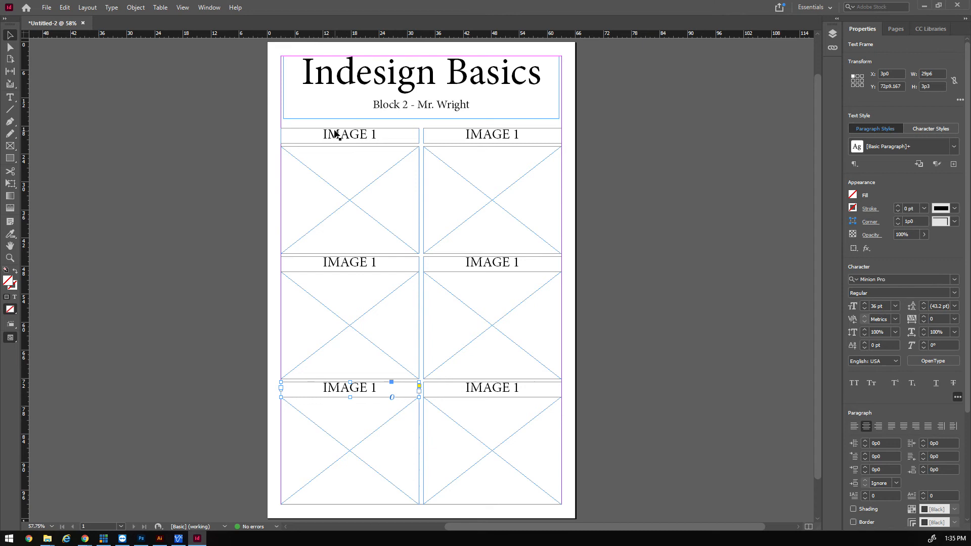
mouse_move(517, 141)
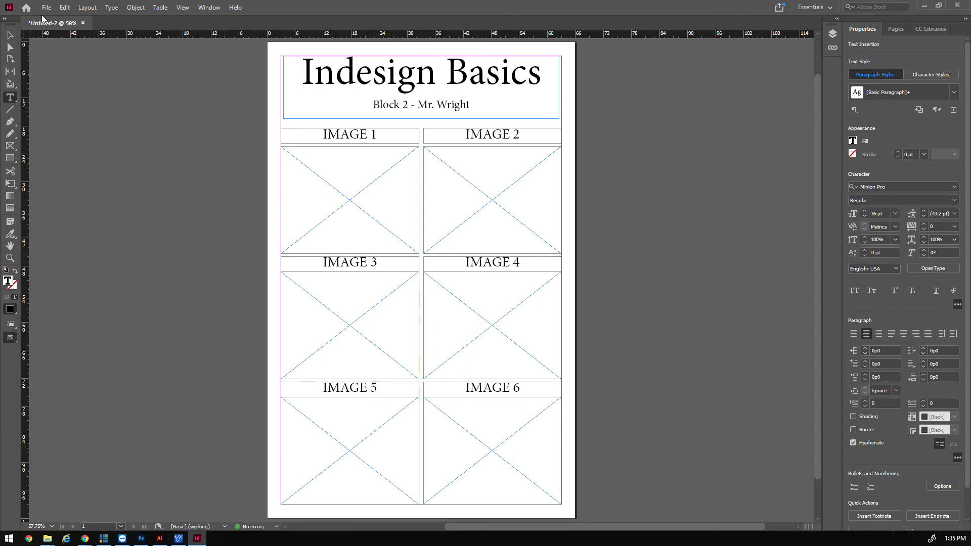
- Place Image 1–5.psd from the Comtech 10 folder on drive F: into InDesign
left_click(46, 7)
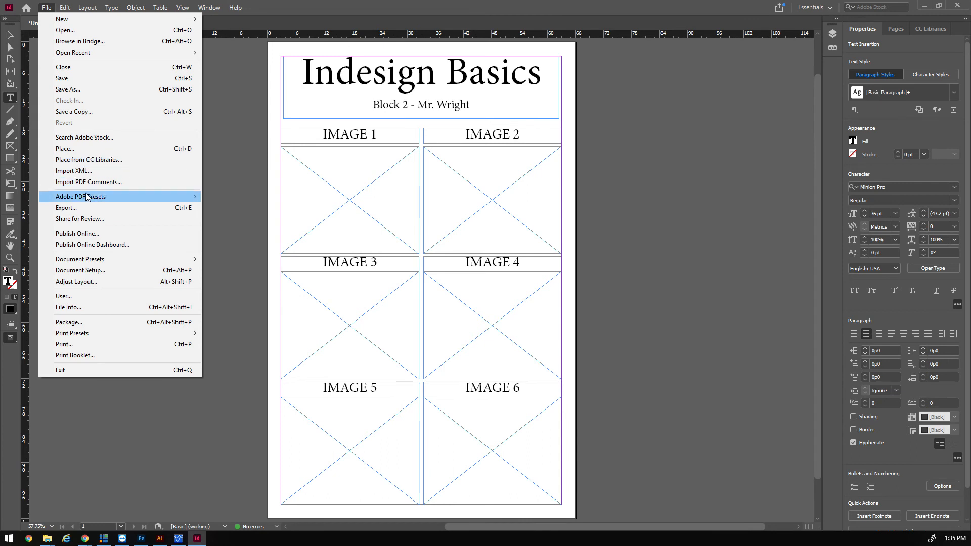
mouse_move(89, 160)
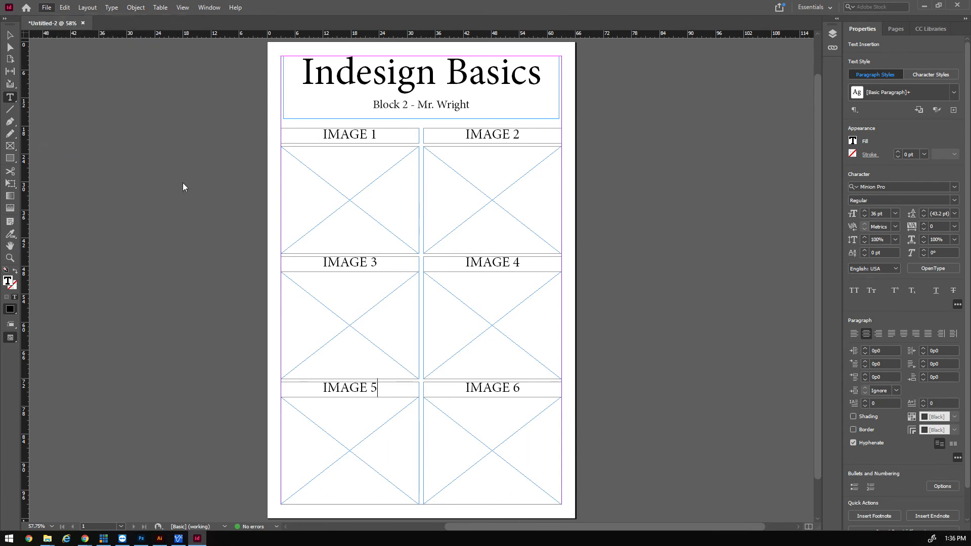
left_click(46, 7)
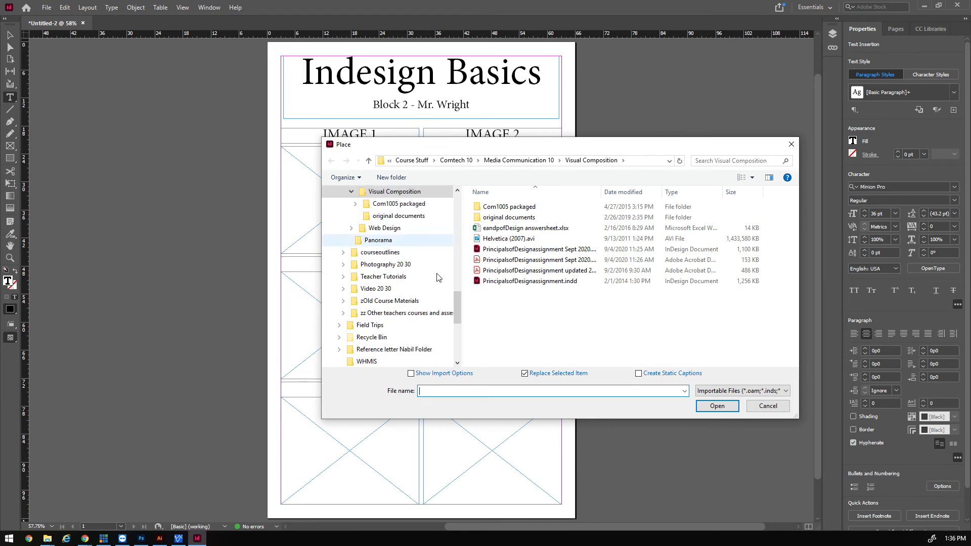
left_click(366, 325)
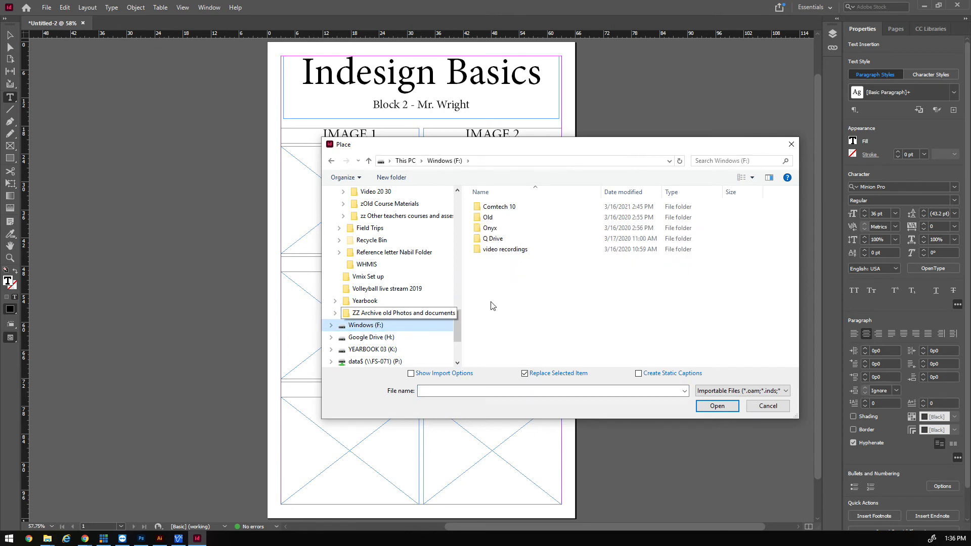
double_click(498, 206)
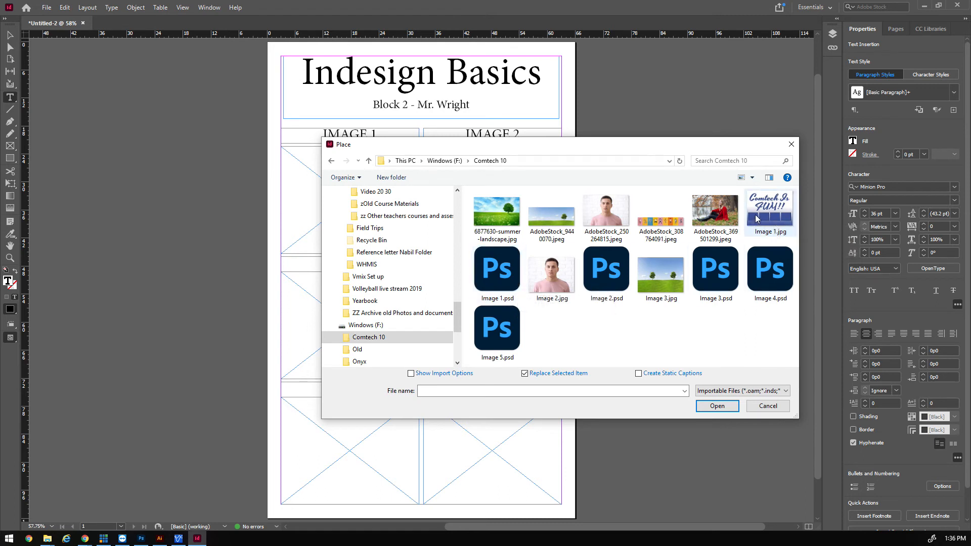
left_click(606, 268)
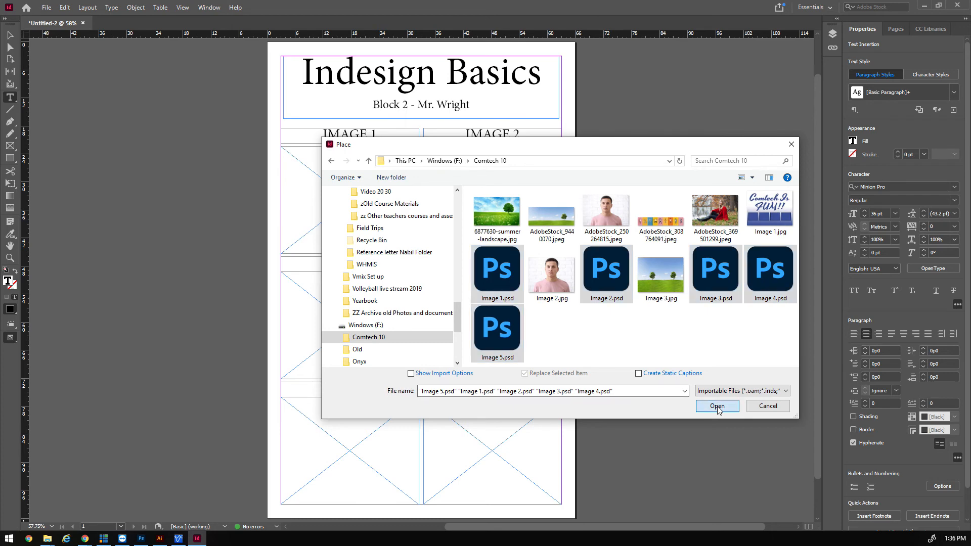
left_click(716, 405)
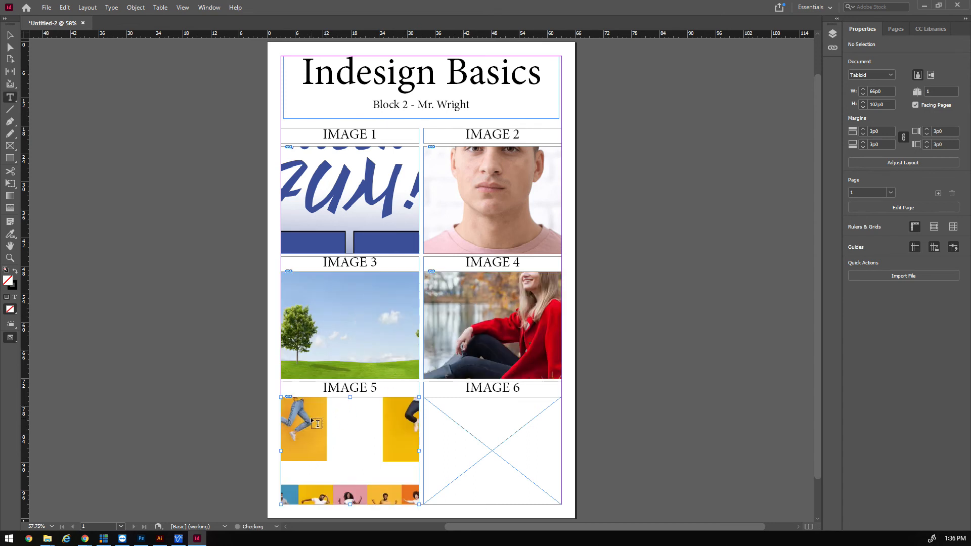
- Fit the Comtech graphic, sitting-woman, field-and-trees and IMAGE 5 photos proportionally into their frames
left_click(492, 450)
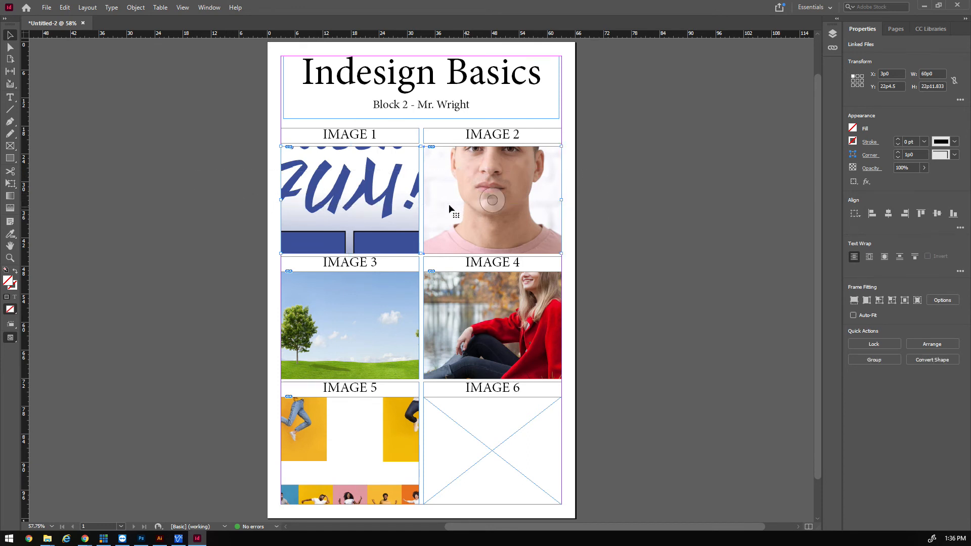
left_click(350, 198)
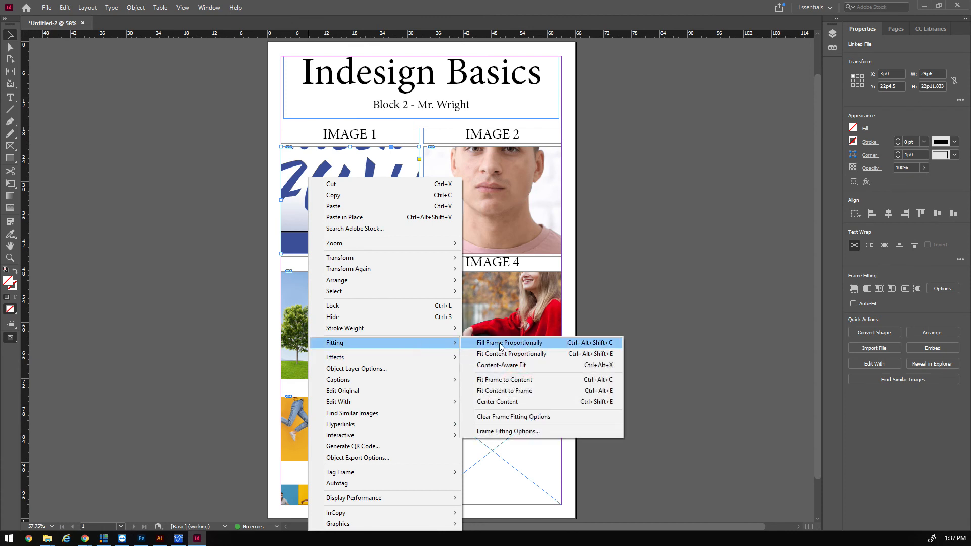
left_click(510, 342)
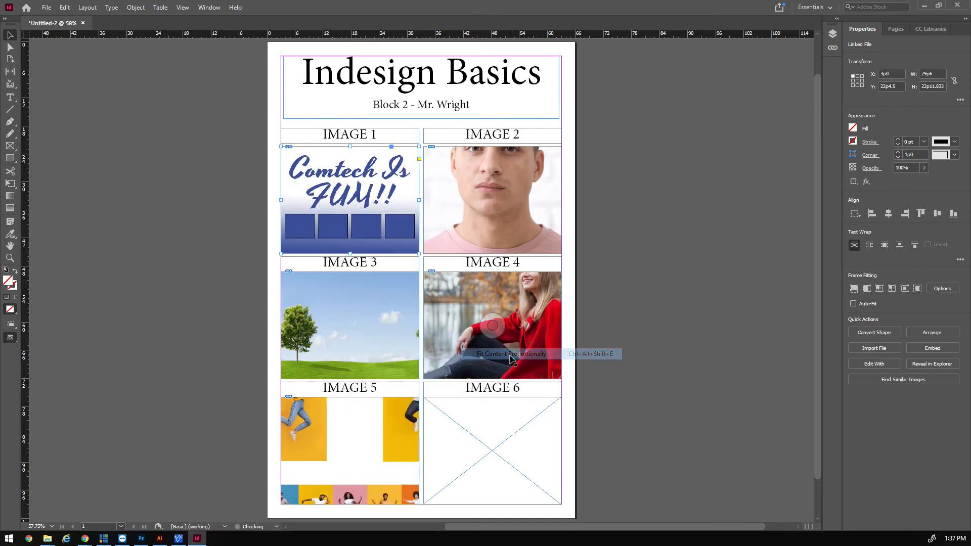
right_click(492, 198)
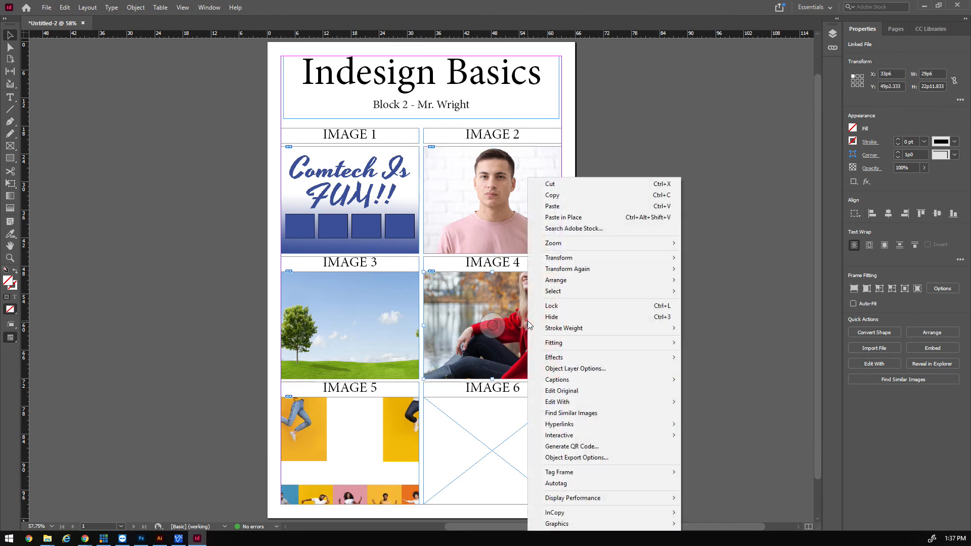
mouse_move(552, 342)
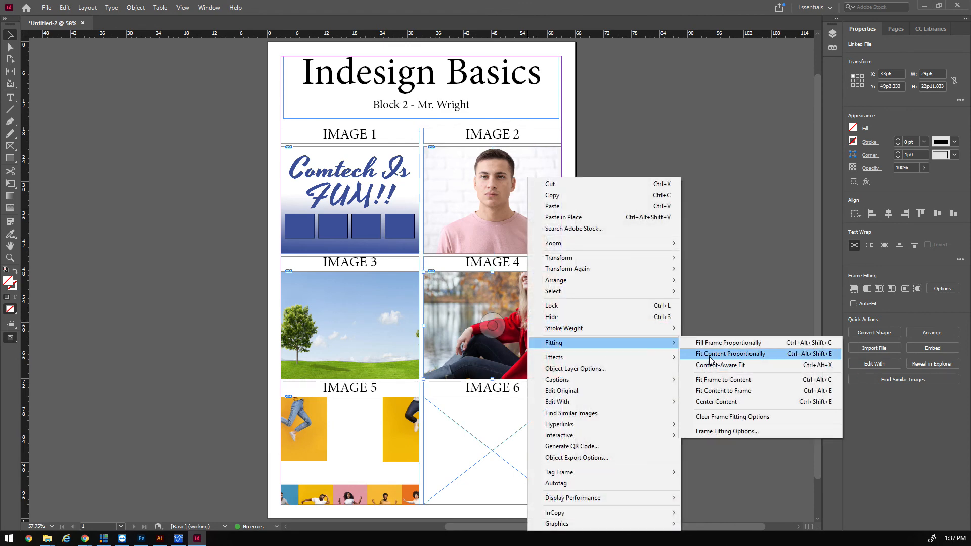
left_click(729, 354)
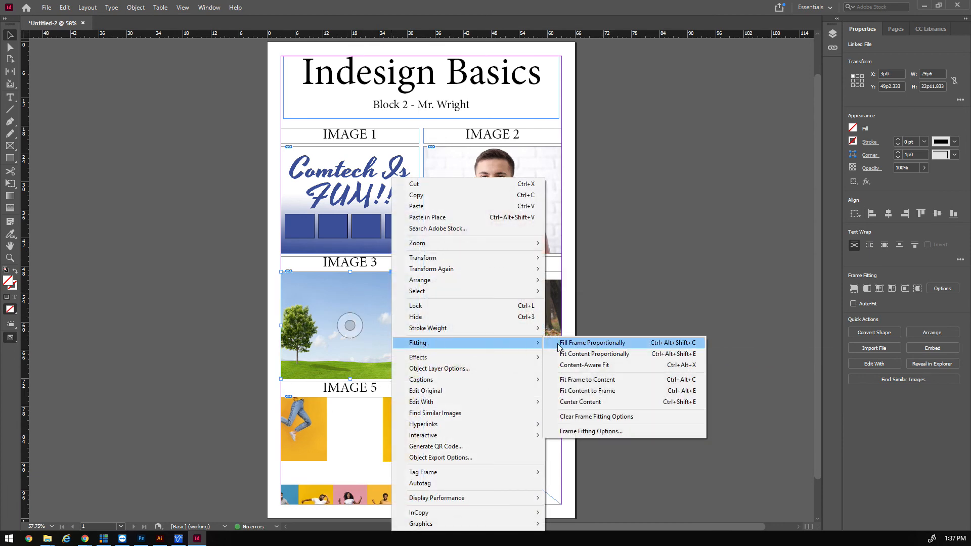
left_click(590, 342)
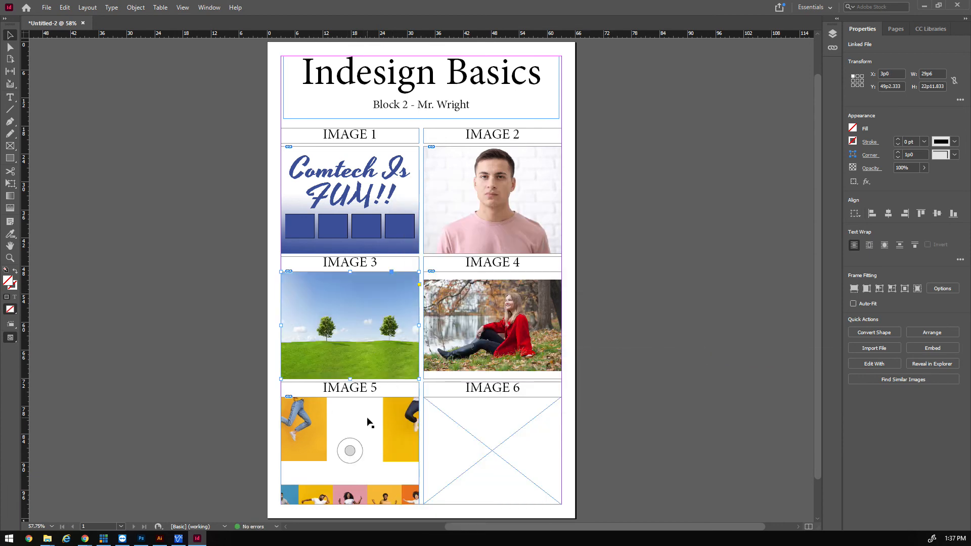
right_click(349, 421)
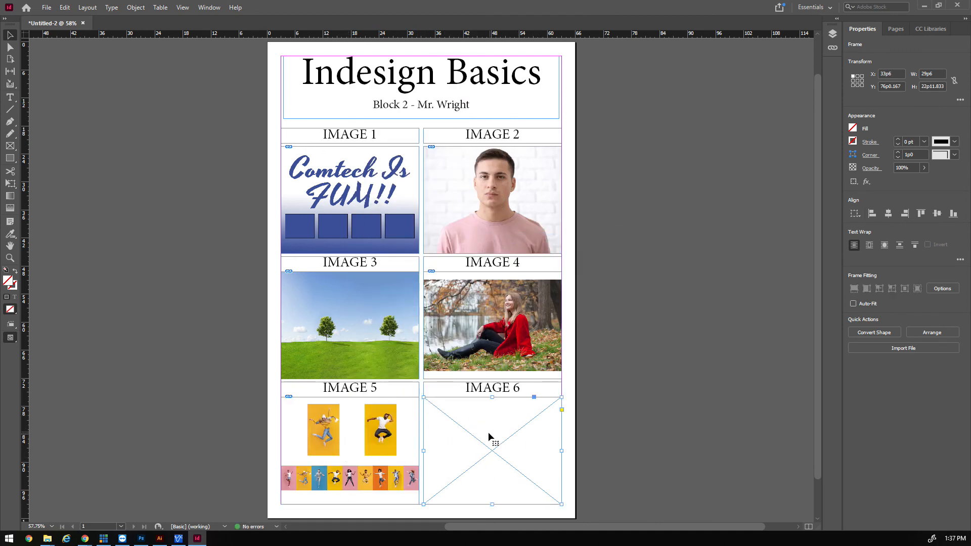
mouse_move(560, 436)
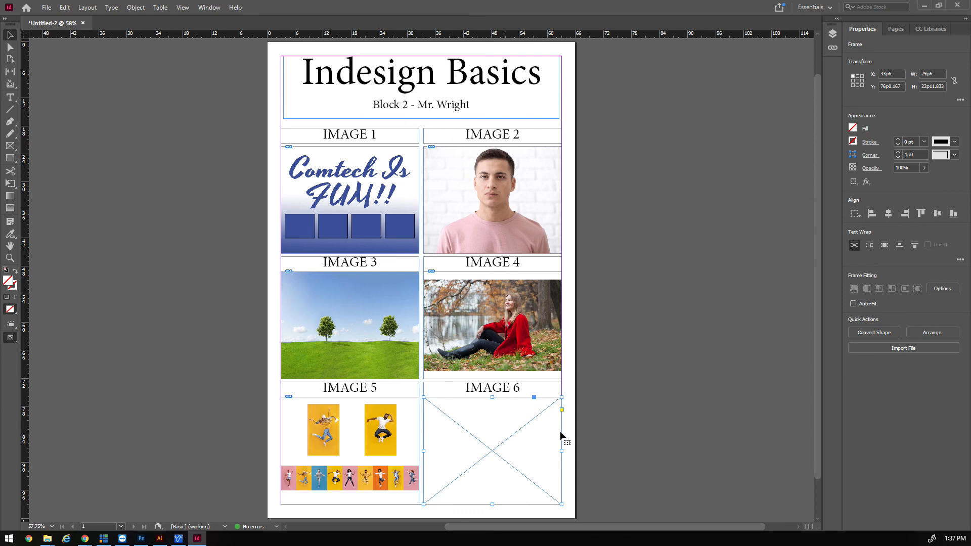
mouse_move(489, 426)
type("Personal Choice goes here")
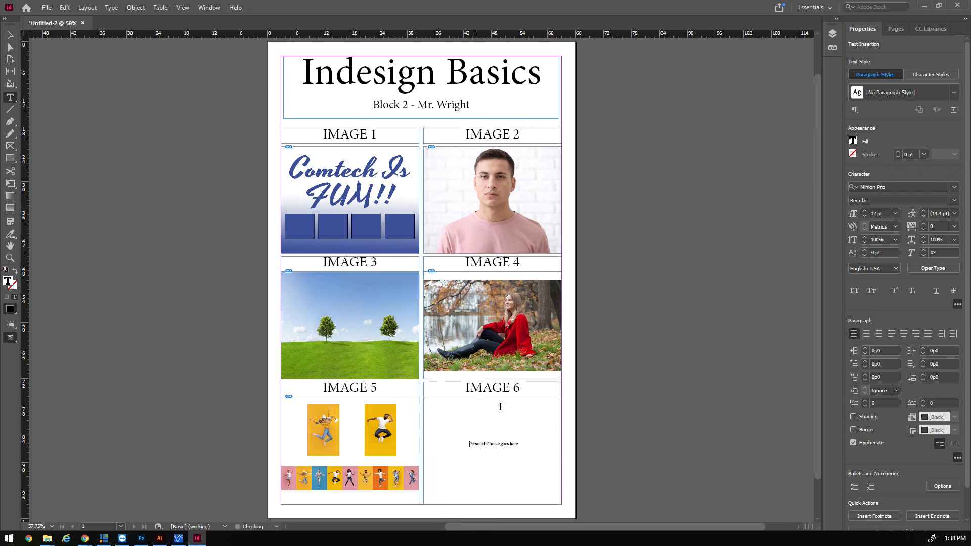
- Make the 'Personal Choice goes here' caption 23 pt and centred
triple_click(493, 444)
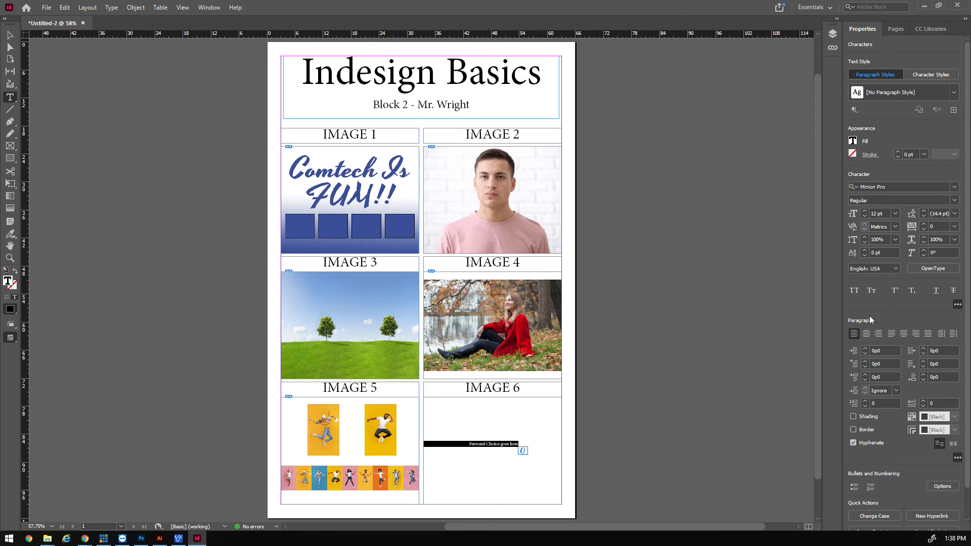
left_click(864, 212)
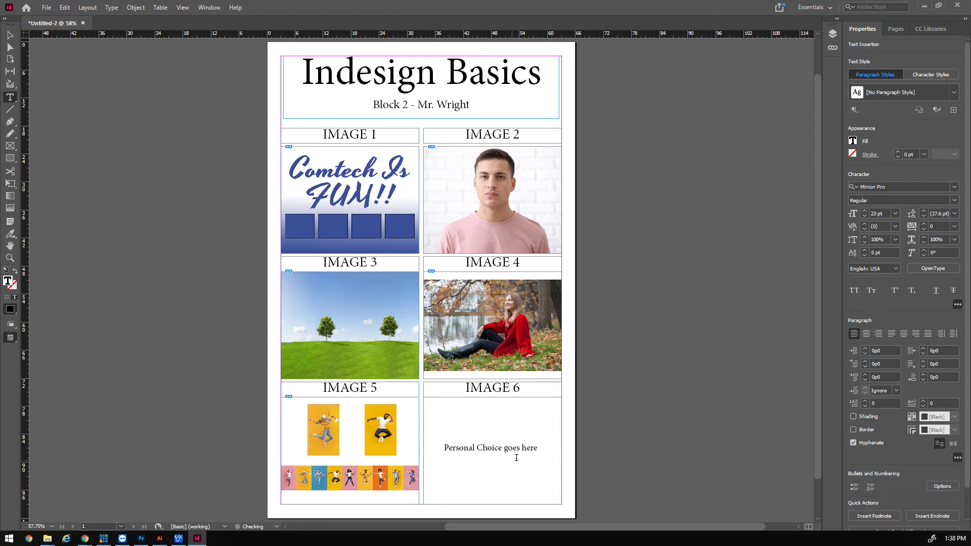
left_click(491, 448)
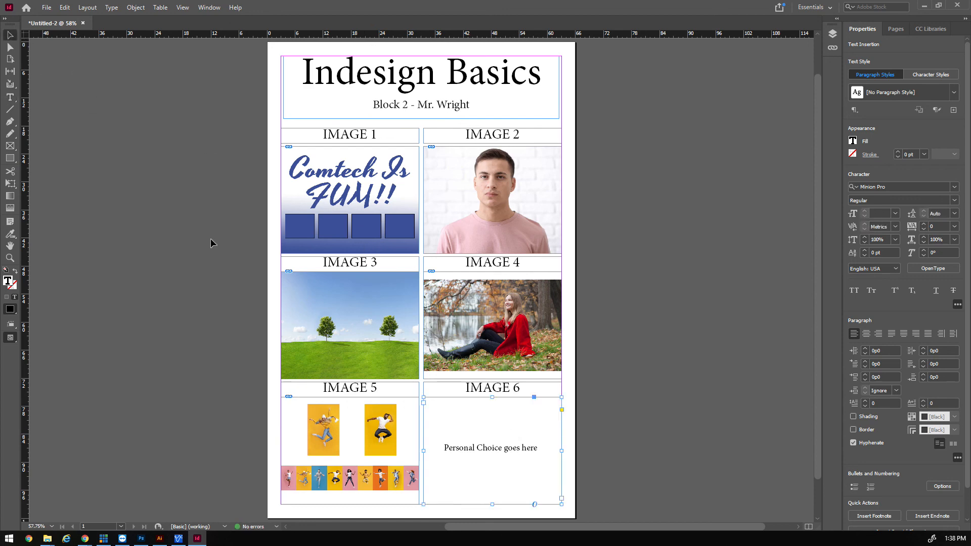
- Select all six image frames and give them a 4 pt black stroke
left_click(492, 199)
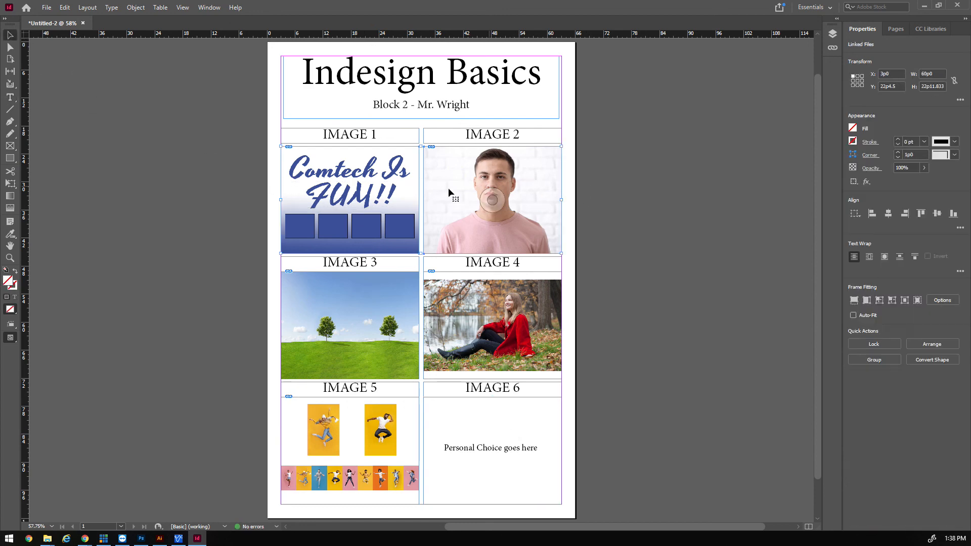
left_click(899, 140)
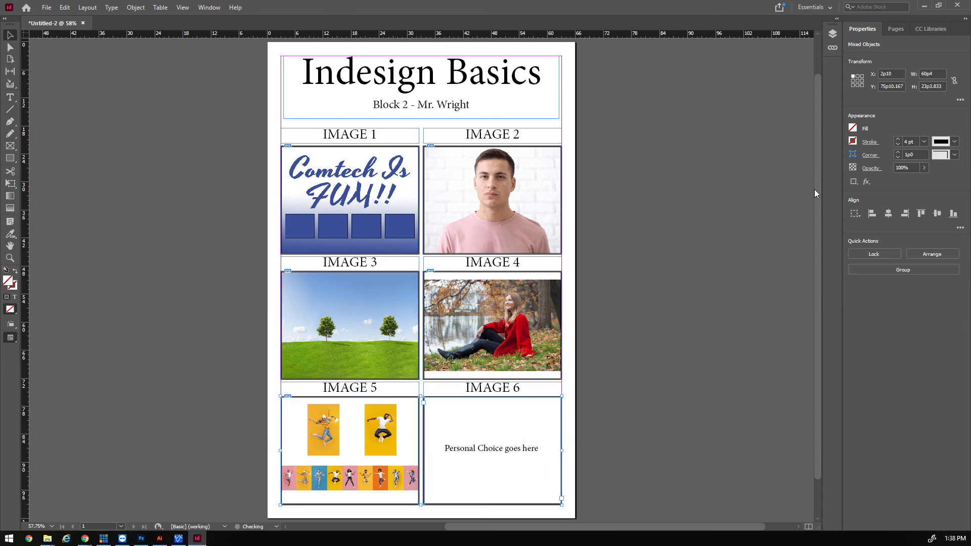
left_click(408, 424)
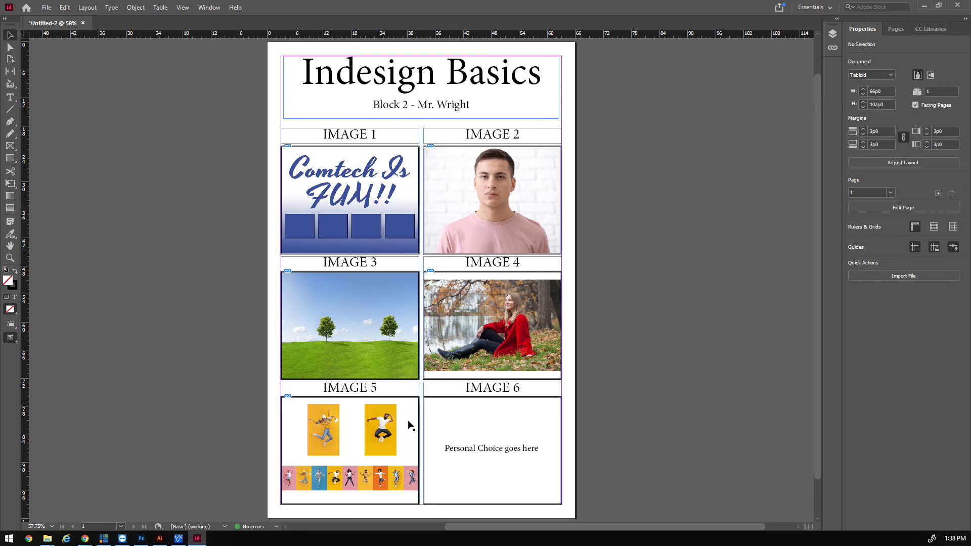
mouse_move(195, 200)
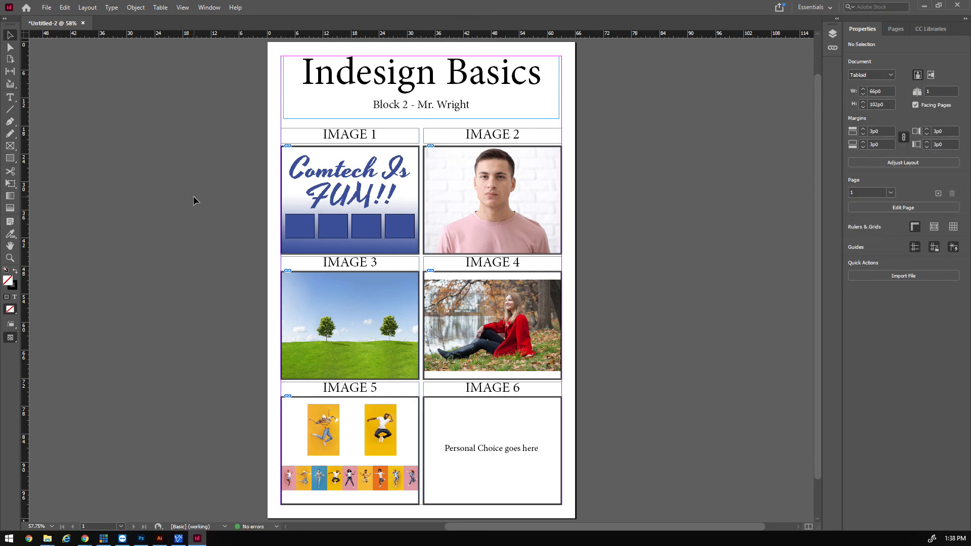
mouse_move(207, 192)
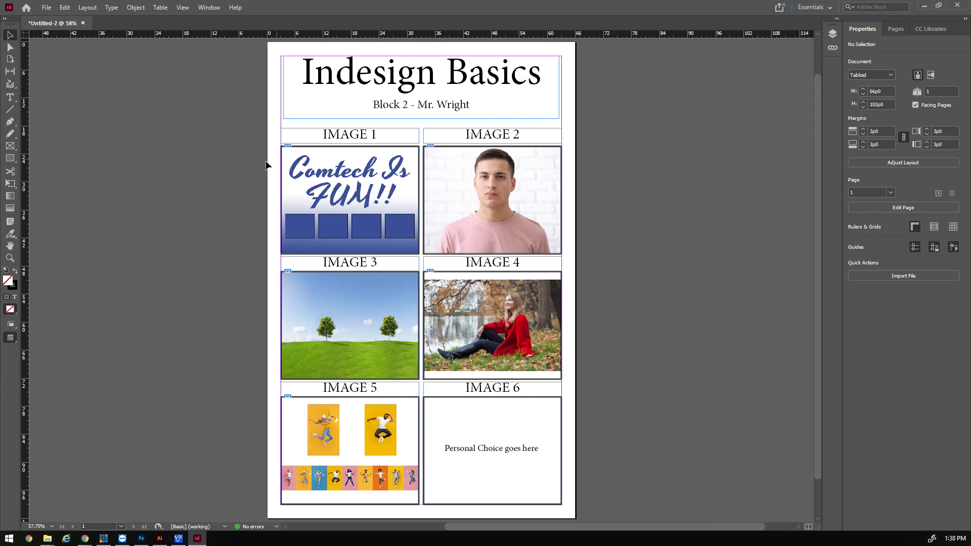
mouse_move(144, 173)
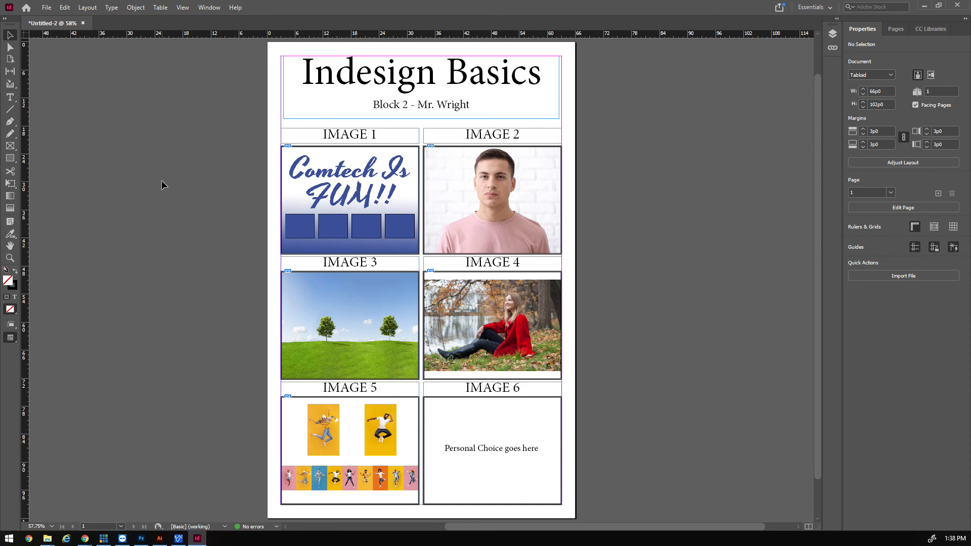
mouse_move(207, 191)
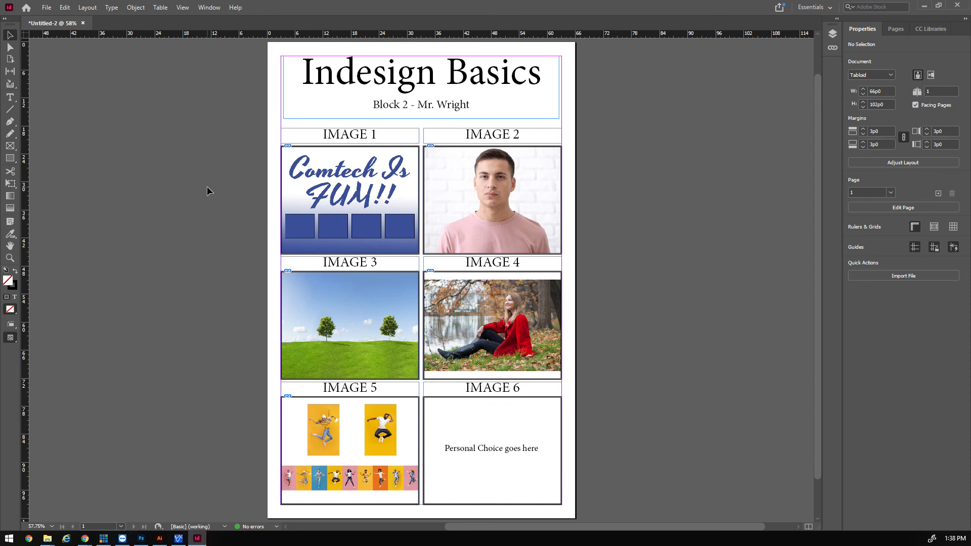
mouse_move(200, 195)
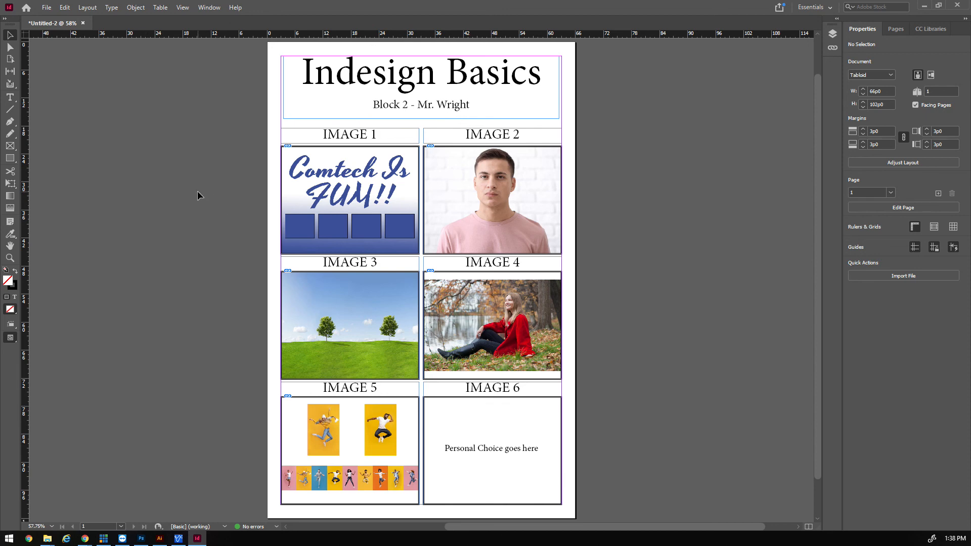
mouse_move(197, 163)
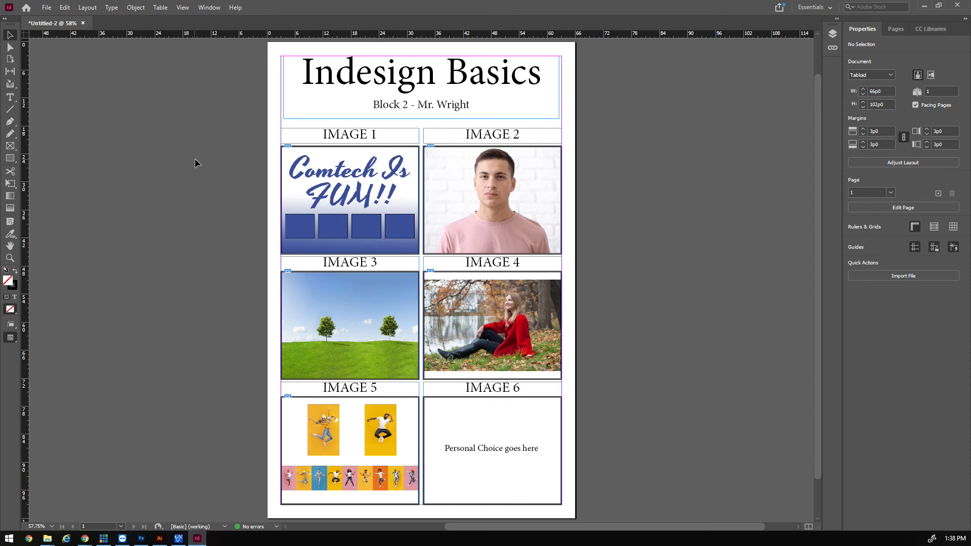